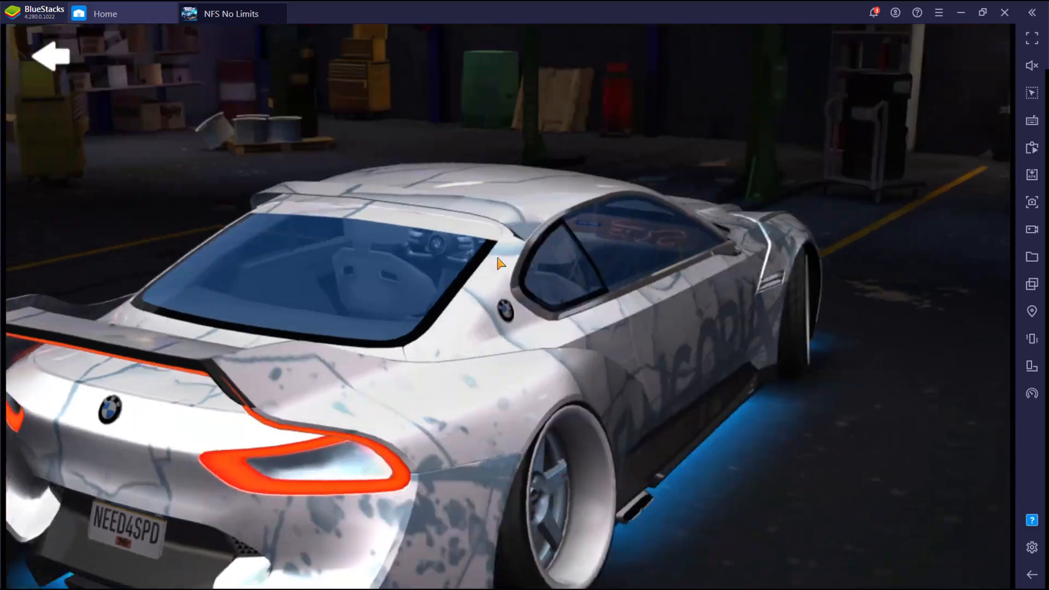
- Rotate the wrapped BMW to see its side and front, then go back to the garage
{"action": "left_click_drag", "start_coordinate": [498, 263], "coordinate": [461, 240]}
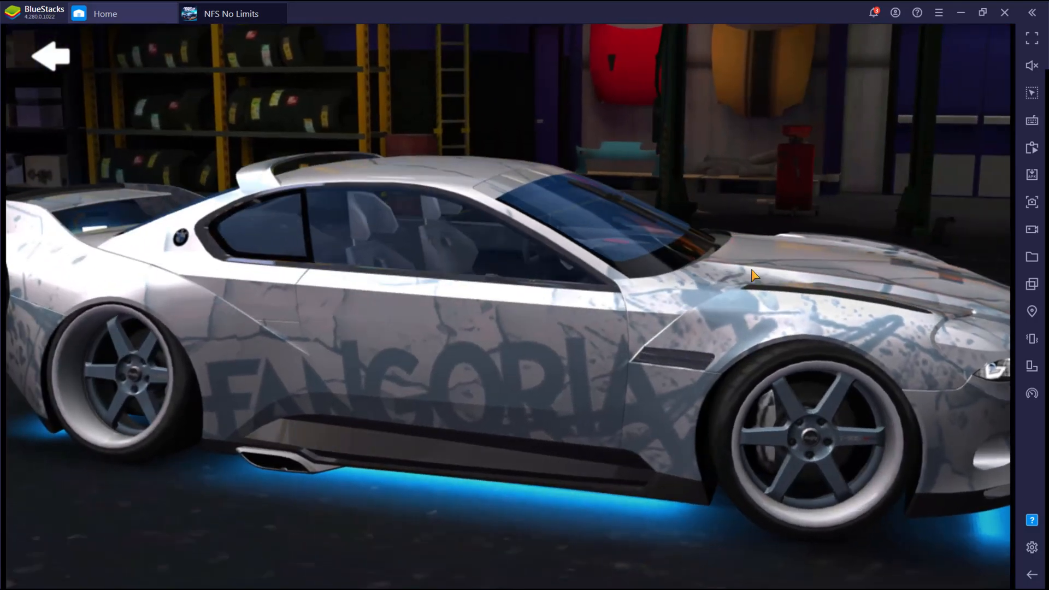
{"action": "left_click_drag", "start_coordinate": [750, 274], "coordinate": [603, 281]}
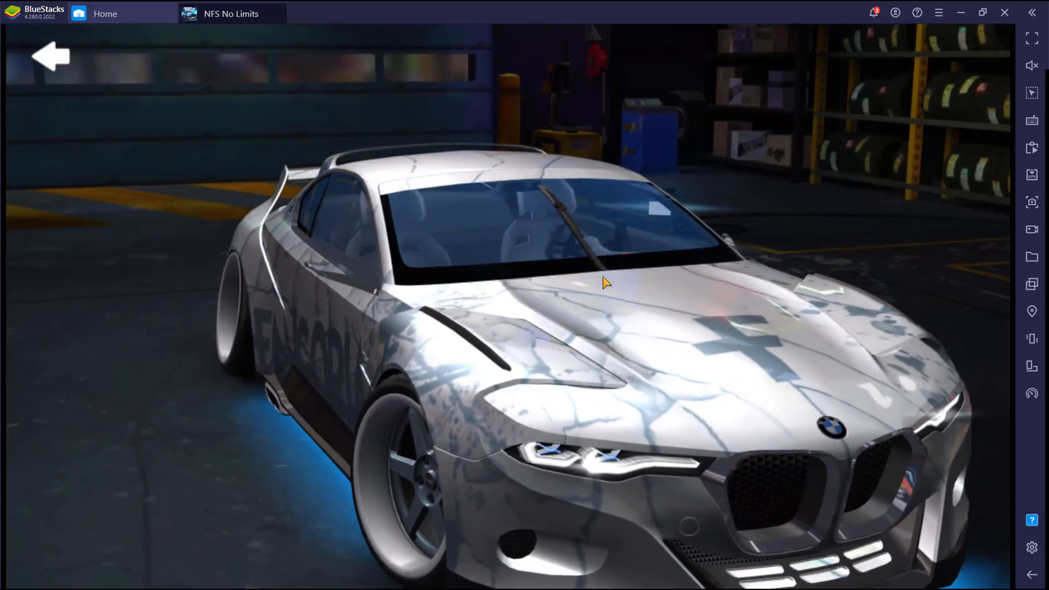
{"action": "left_click", "coordinate": [52, 56]}
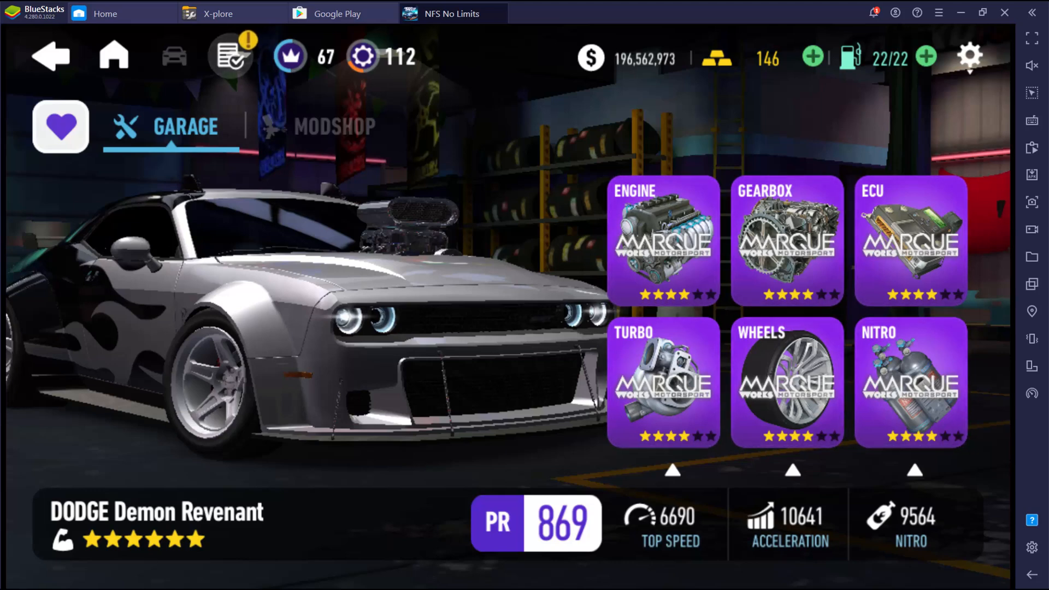
{"action": "mouse_move", "coordinate": [469, 218]}
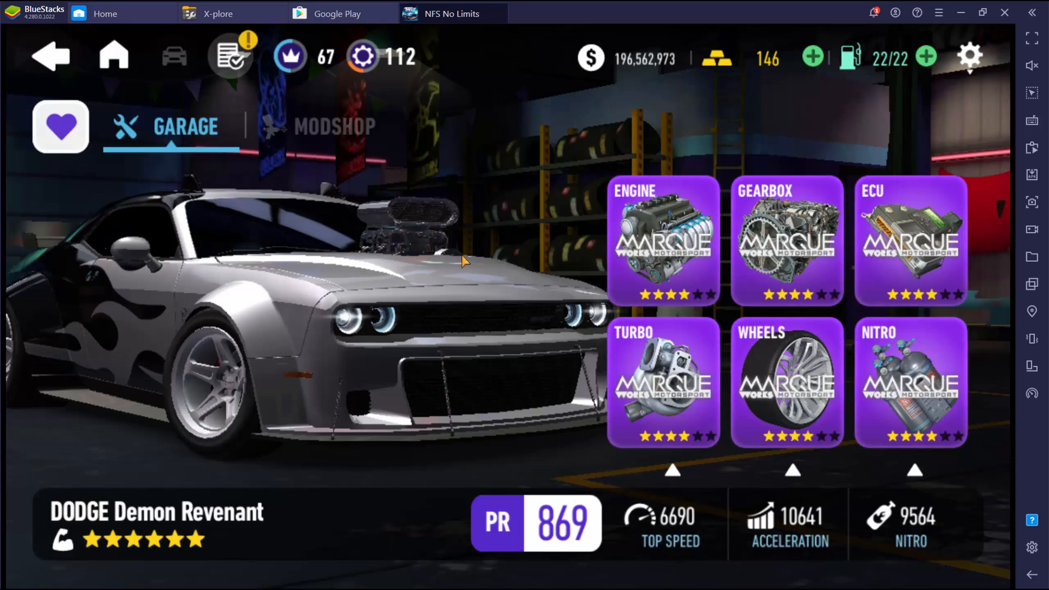
{"action": "mouse_move", "coordinate": [535, 231]}
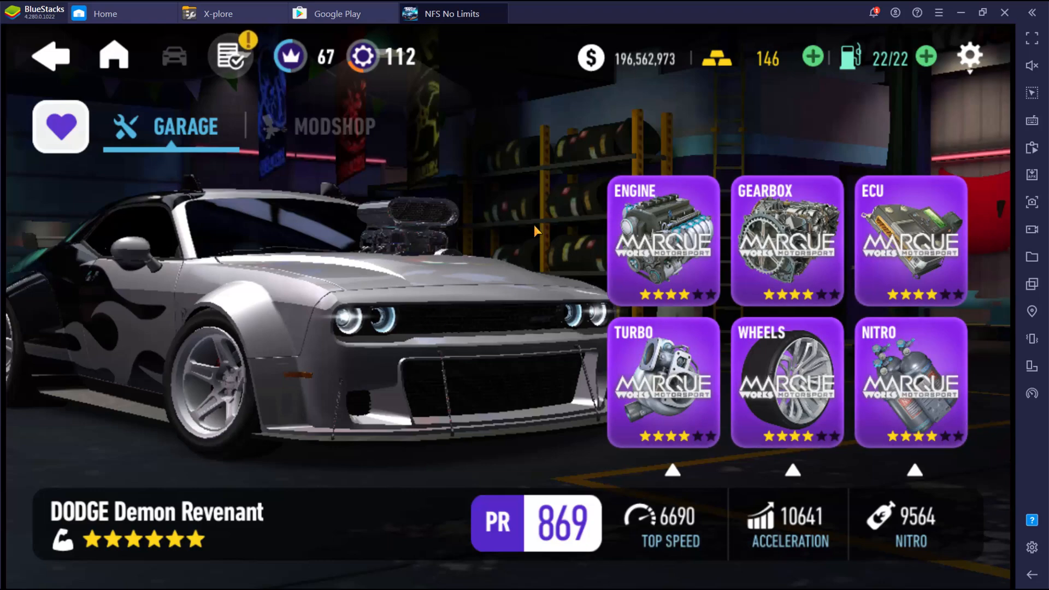
- Enter the Dodge Demon Revenant close-up and orbit it to front, headlight and three-quarter views
{"action": "left_click", "coordinate": [318, 277]}
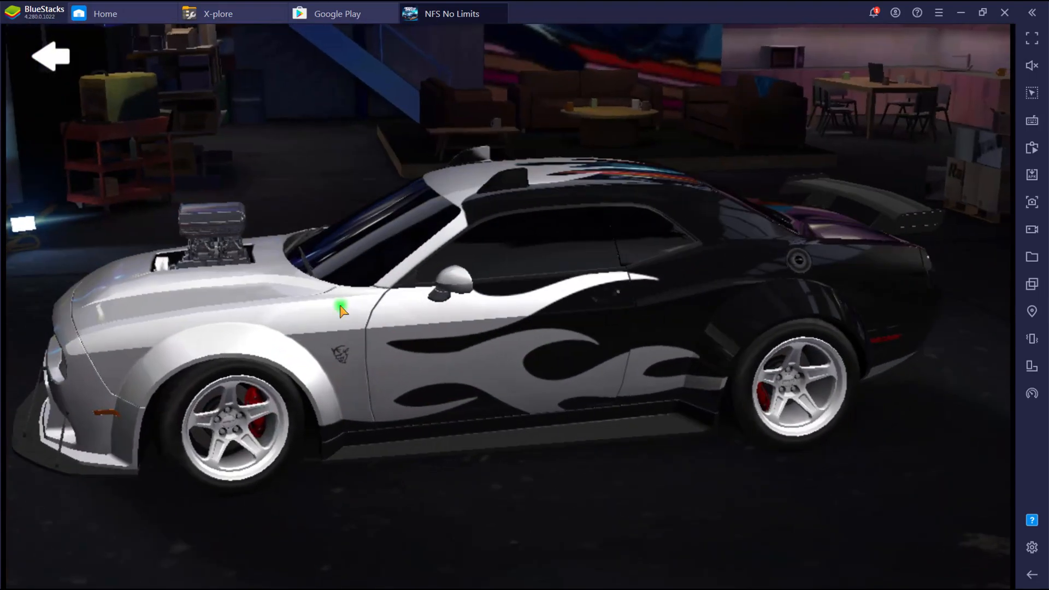
{"action": "left_click_drag", "start_coordinate": [341, 311], "coordinate": [372, 208]}
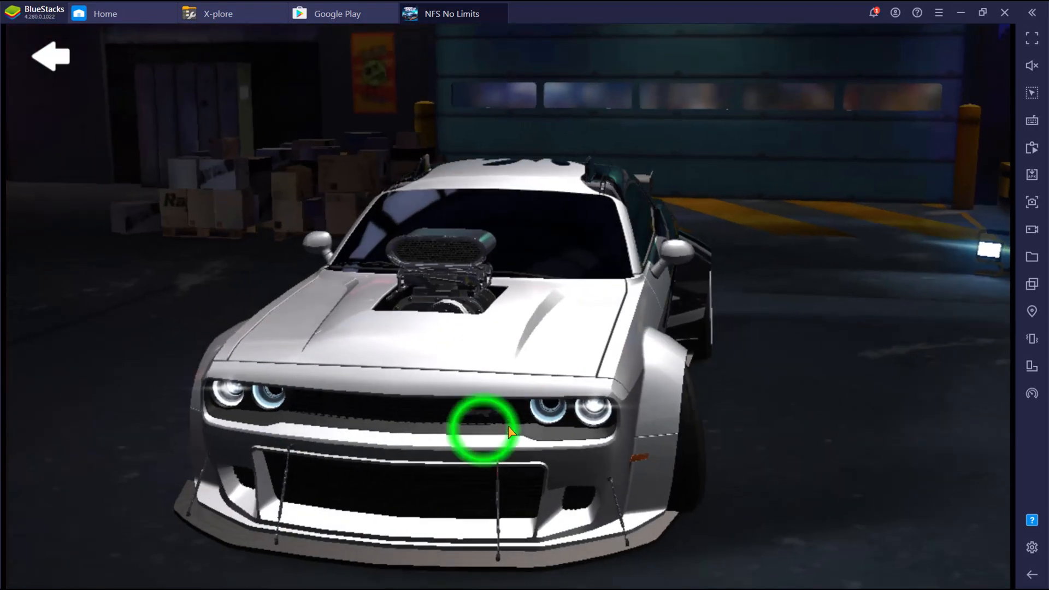
{"action": "left_click_drag", "start_coordinate": [489, 428], "coordinate": [786, 375]}
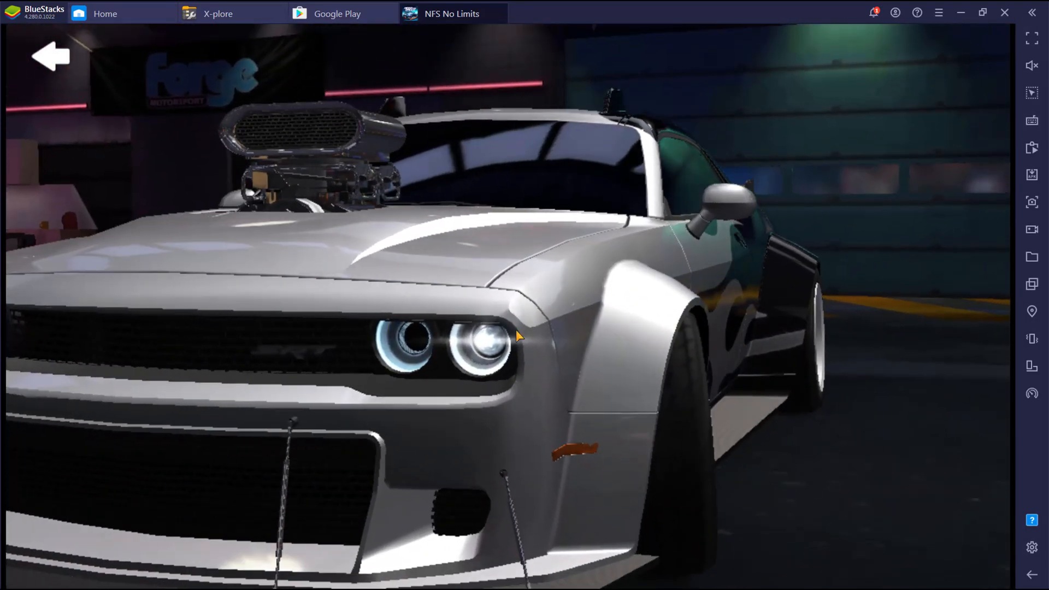
{"action": "left_click_drag", "start_coordinate": [515, 334], "coordinate": [582, 308]}
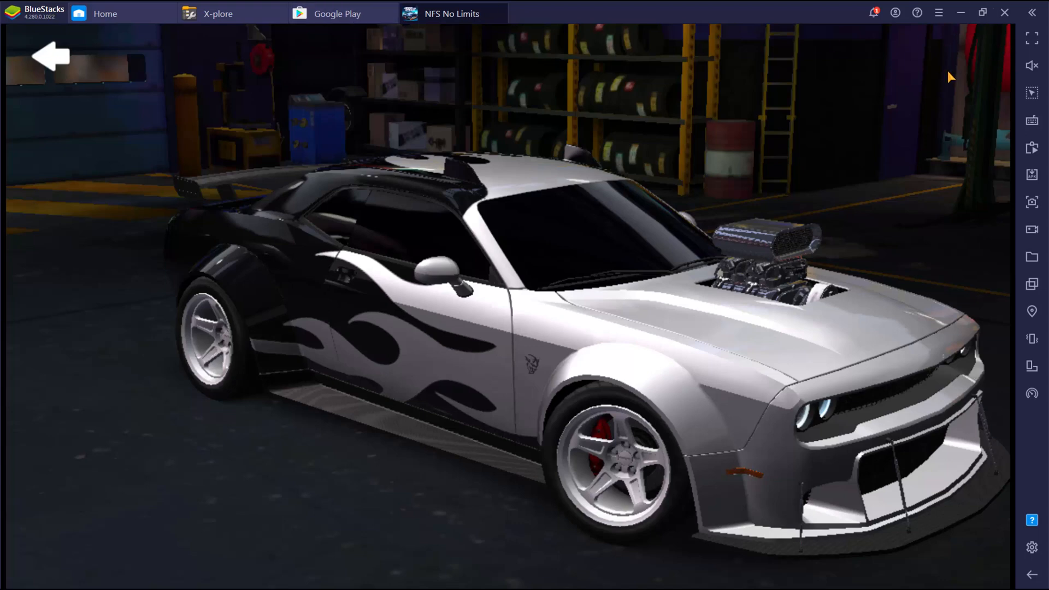
{"action": "mouse_move", "coordinate": [1030, 548]}
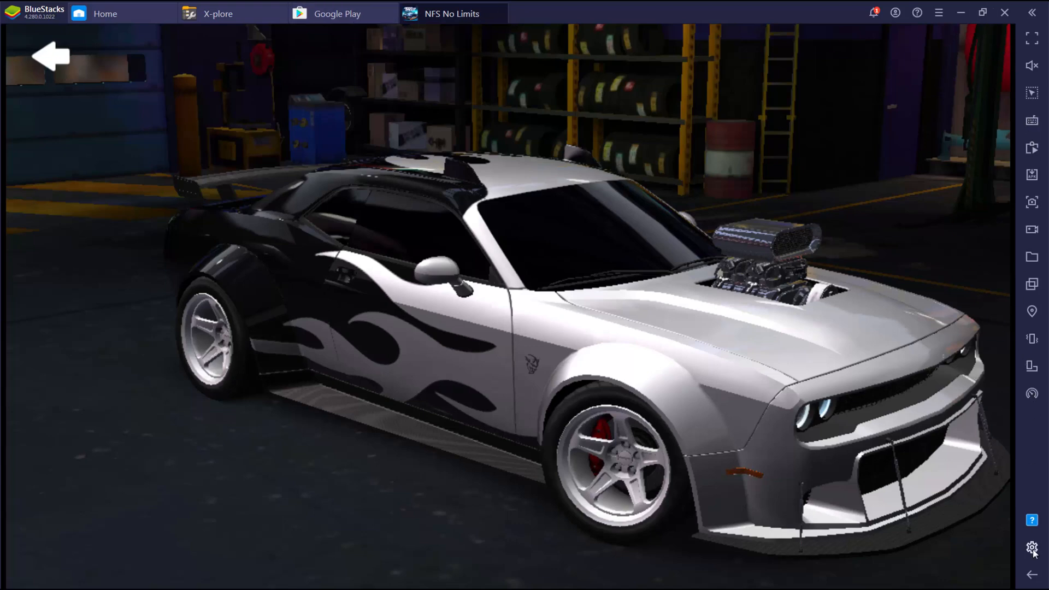
- Check the BlueStacks Engine settings (CPU, RAM, Performance graphics, OpenGL) and close them
{"action": "left_click", "coordinate": [1031, 548]}
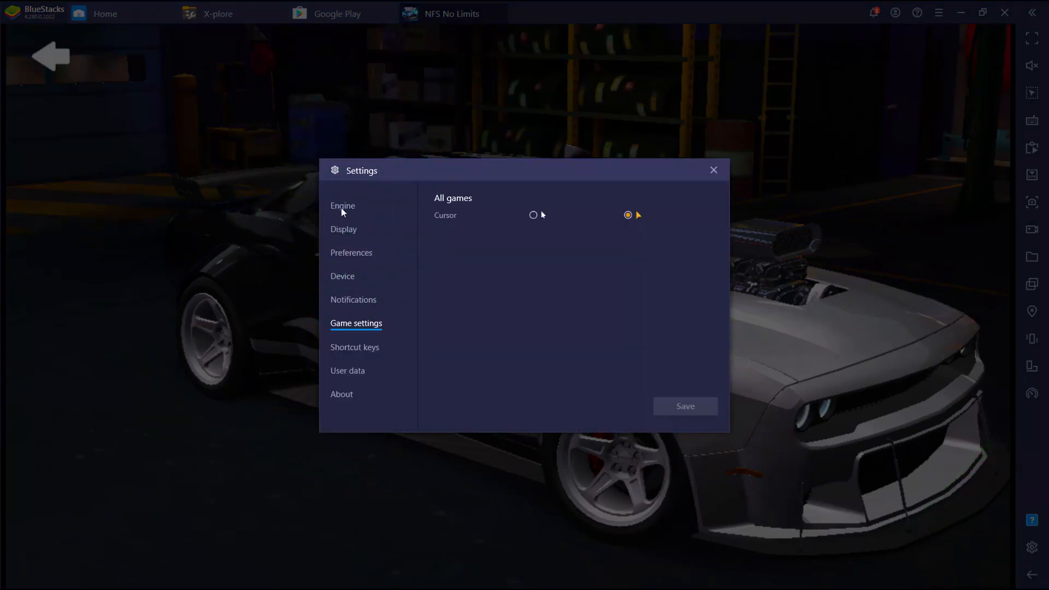
{"action": "left_click", "coordinate": [342, 207]}
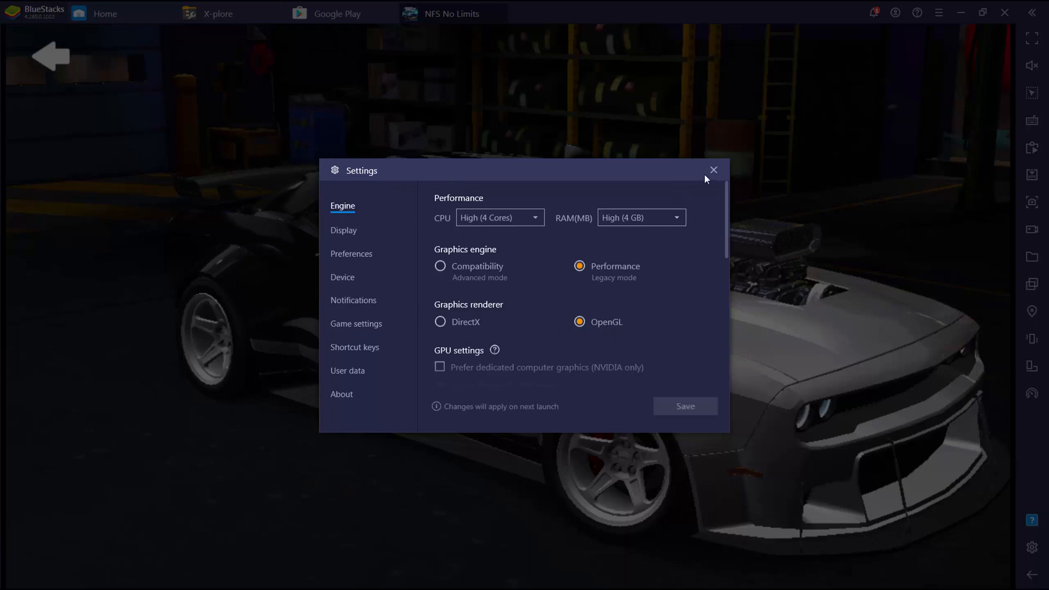
{"action": "left_click", "coordinate": [714, 171]}
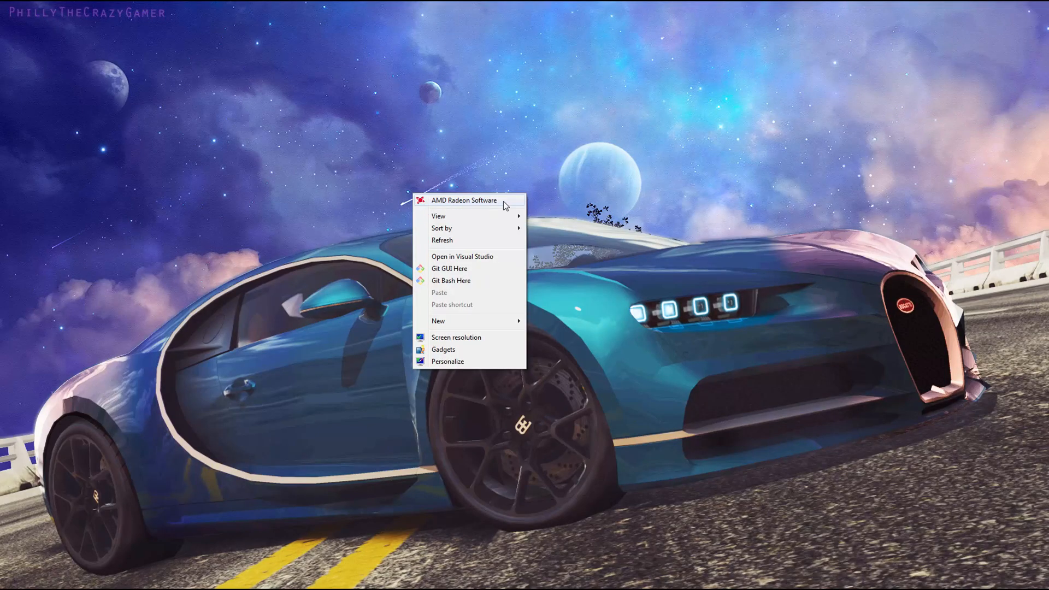
- Launch AMD Radeon Software from the desktop context menu
{"action": "left_click", "coordinate": [464, 200]}
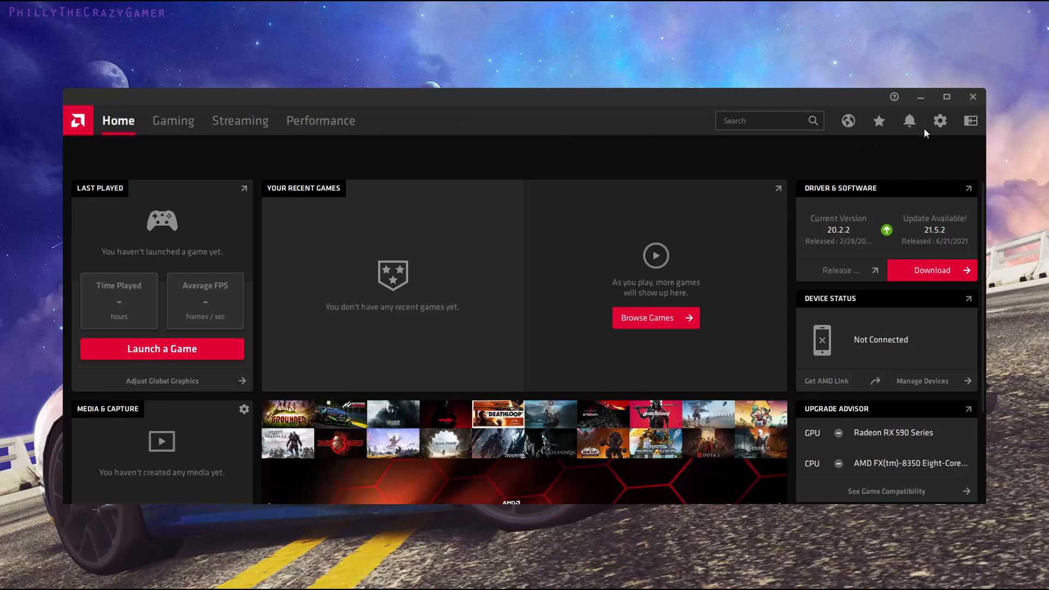
- In global graphics Advanced options, set anti-aliasing to override application settings at 8X supersampling
{"action": "left_click", "coordinate": [940, 120]}
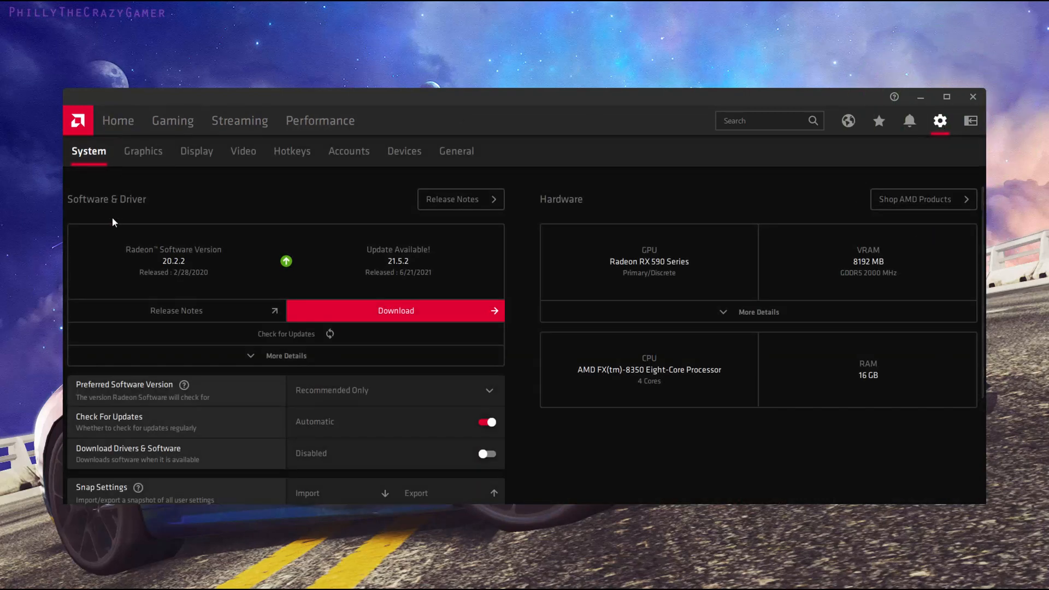
{"action": "left_click", "coordinate": [142, 151]}
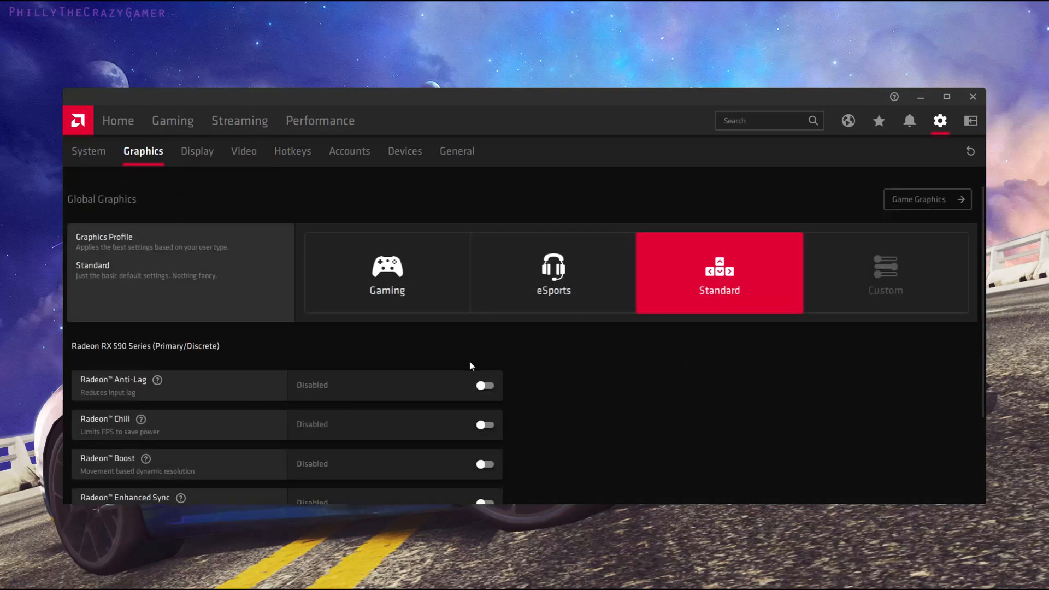
{"action": "scroll", "scroll_direction": "down", "scroll_amount": 3}
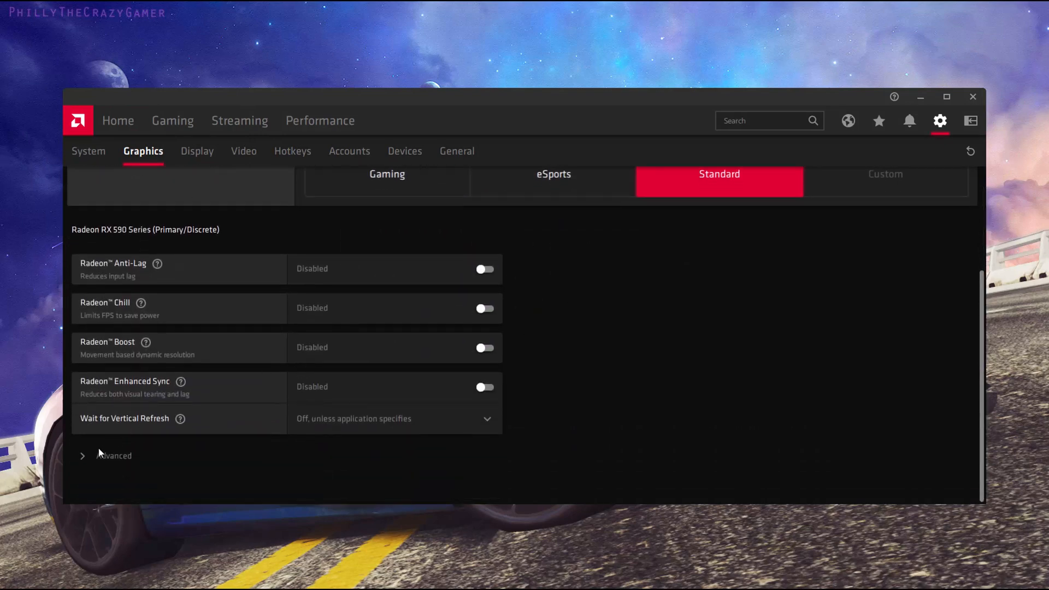
{"action": "left_click", "coordinate": [114, 456]}
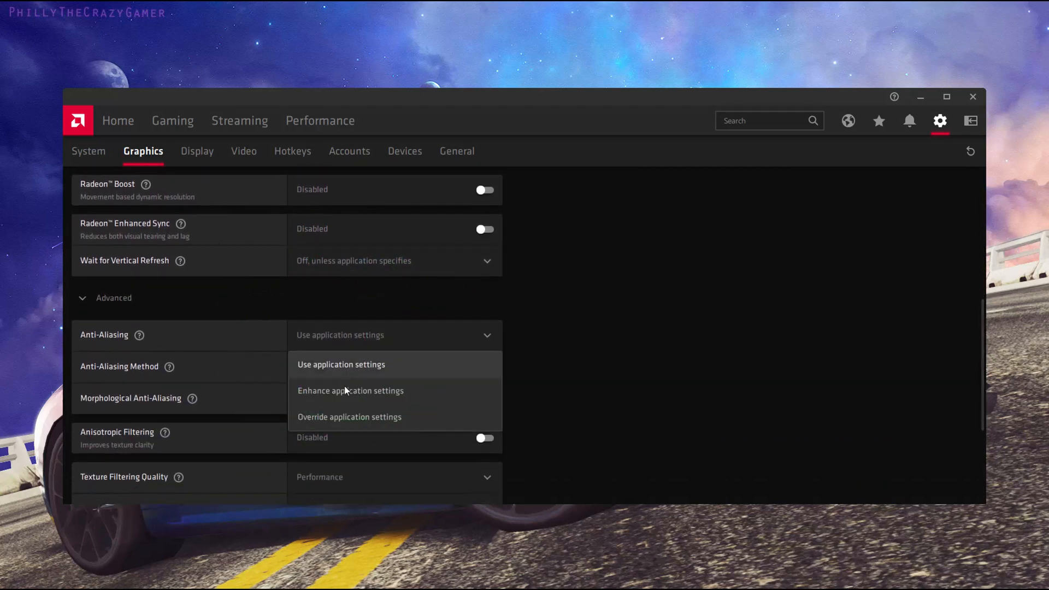
{"action": "left_click", "coordinate": [349, 417]}
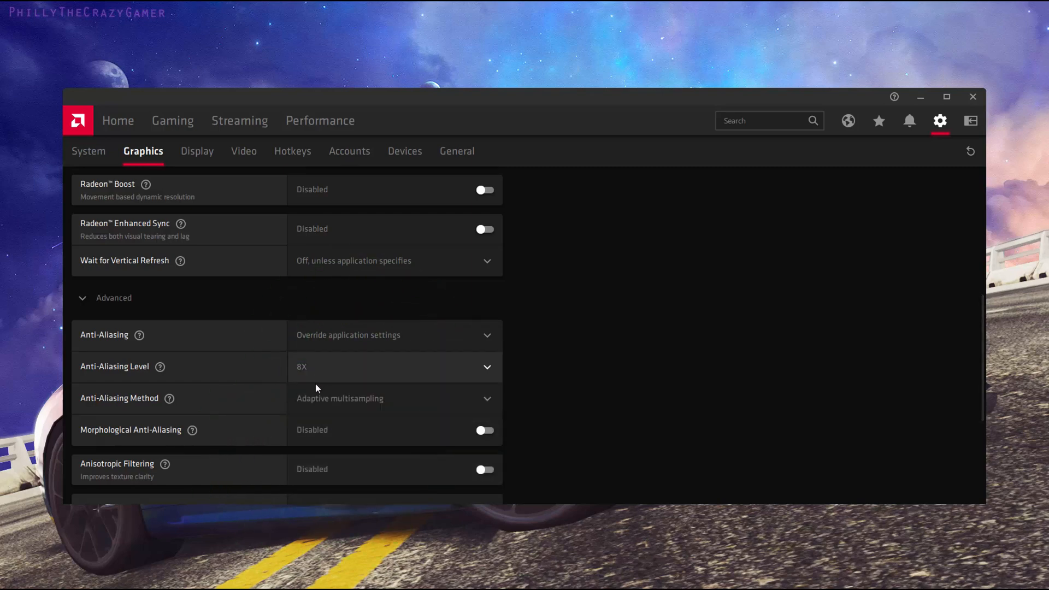
- Enable Morphological Anti-Aliasing and 16x Anisotropic Filtering globally
{"action": "scroll", "scroll_direction": "down", "scroll_amount": 3}
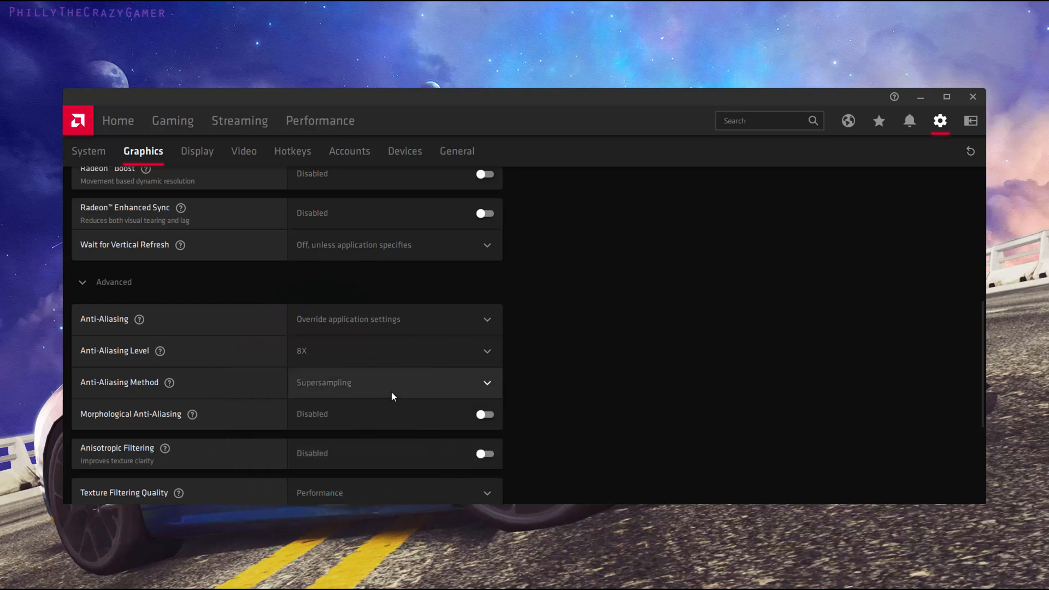
{"action": "scroll", "scroll_direction": "down", "scroll_amount": 3}
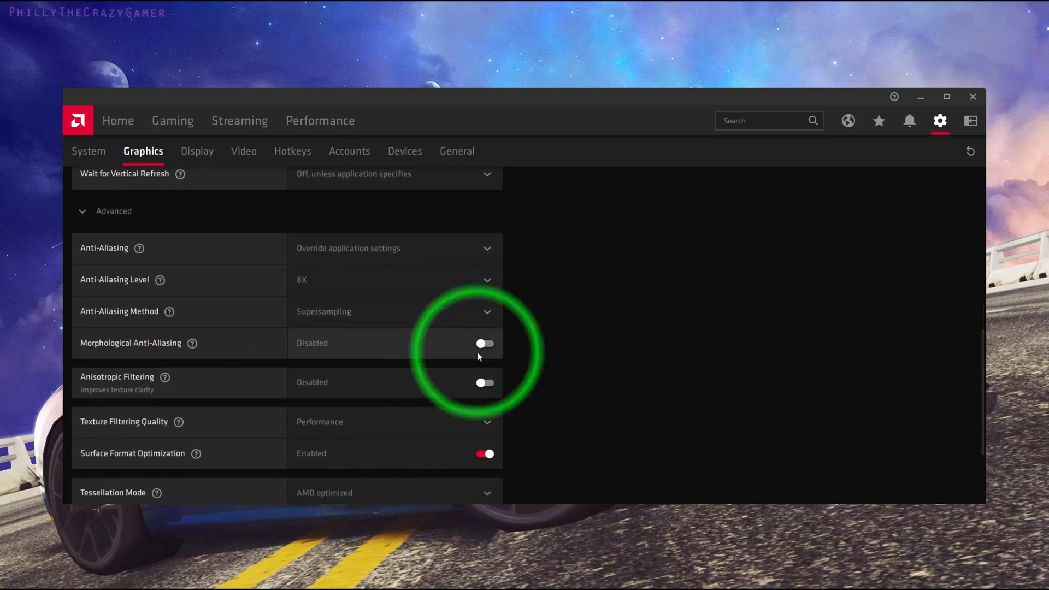
{"action": "left_click", "coordinate": [484, 343]}
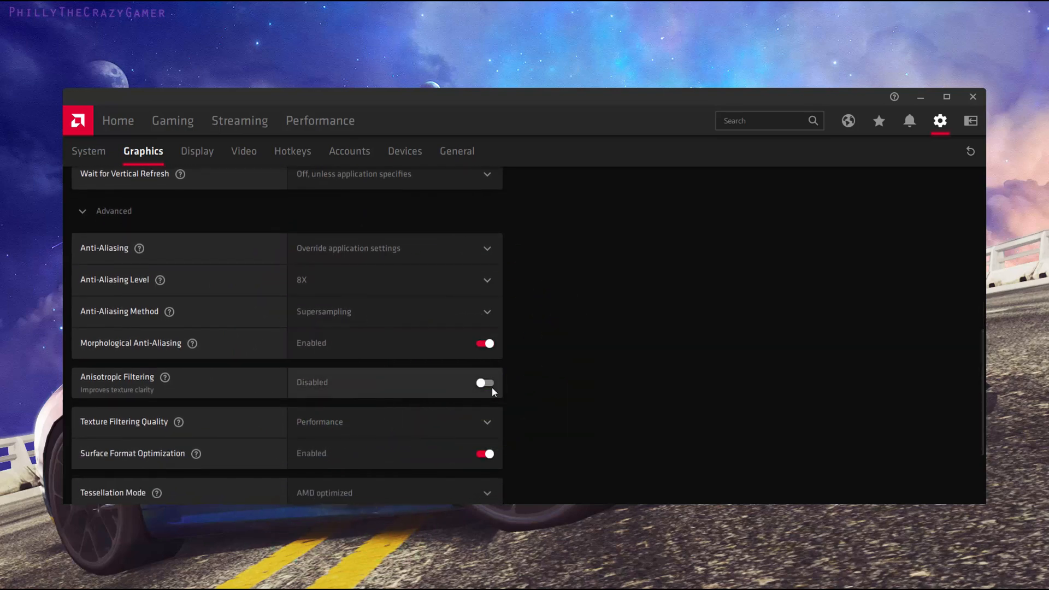
{"action": "left_click", "coordinate": [484, 383]}
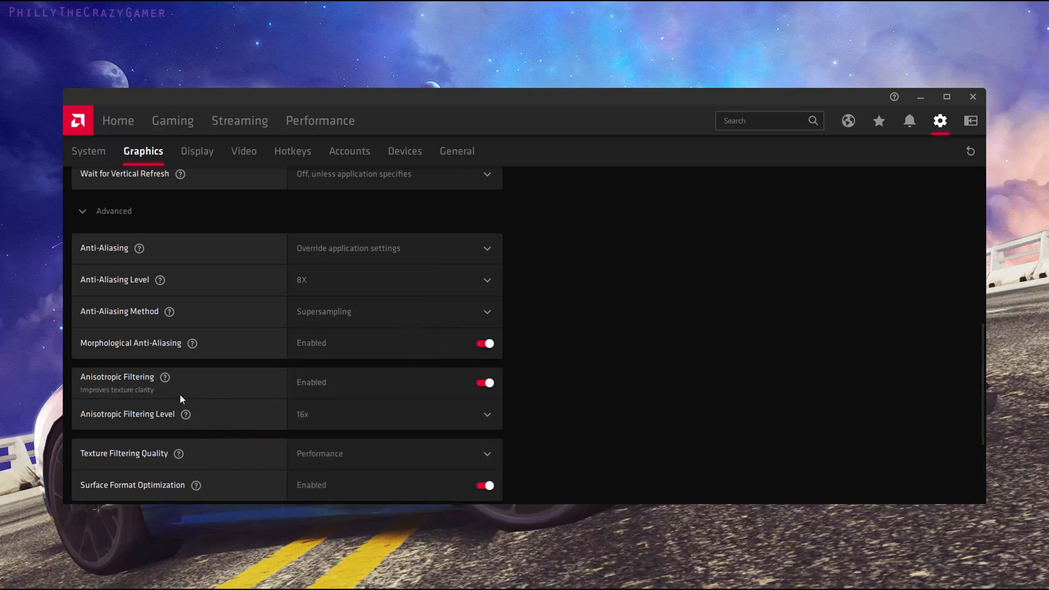
{"action": "mouse_move", "coordinate": [196, 382]}
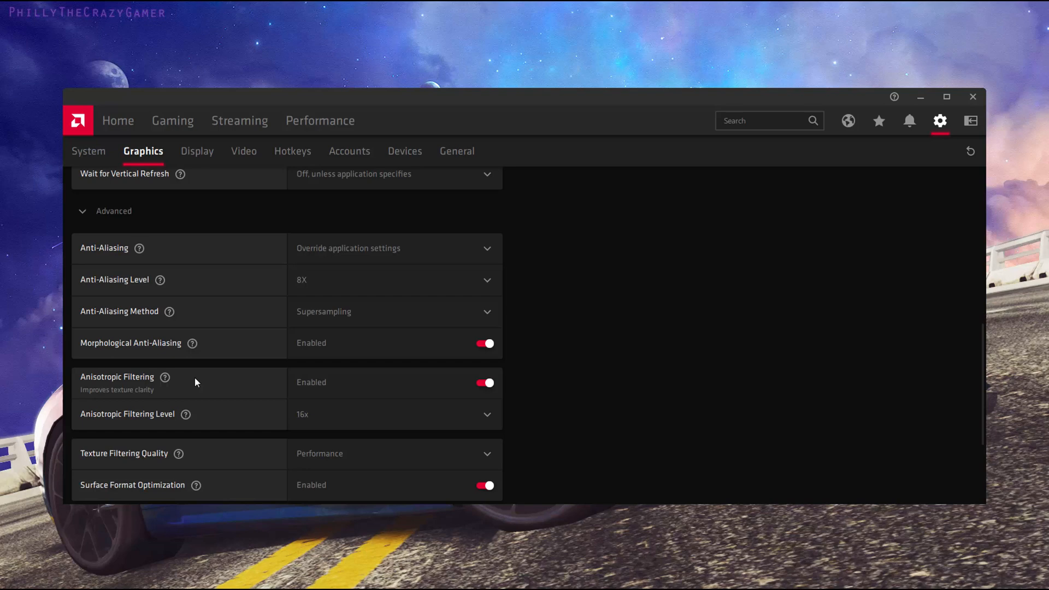
{"action": "scroll", "scroll_direction": "down", "scroll_amount": 3}
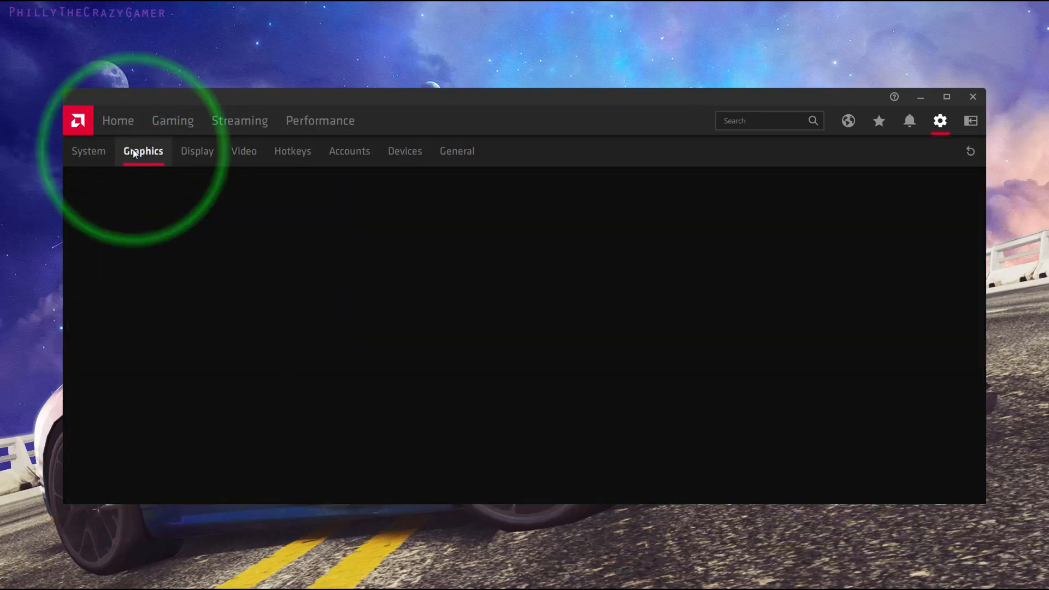
- Reload the Global Graphics page and scroll through to confirm the anti-aliasing overrides
{"action": "left_click", "coordinate": [143, 151]}
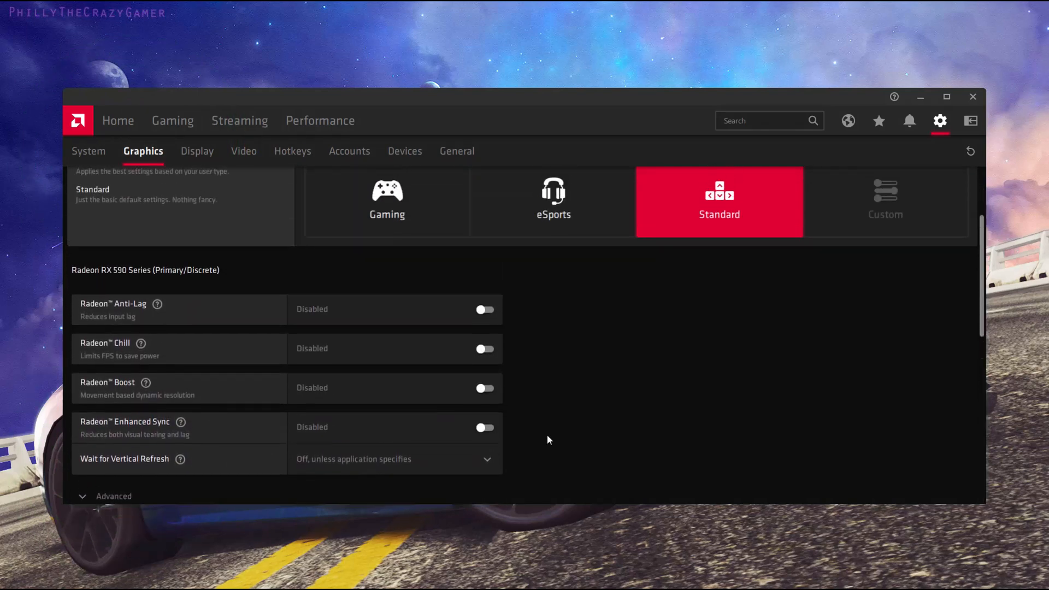
{"action": "scroll", "scroll_direction": "down", "scroll_amount": 3}
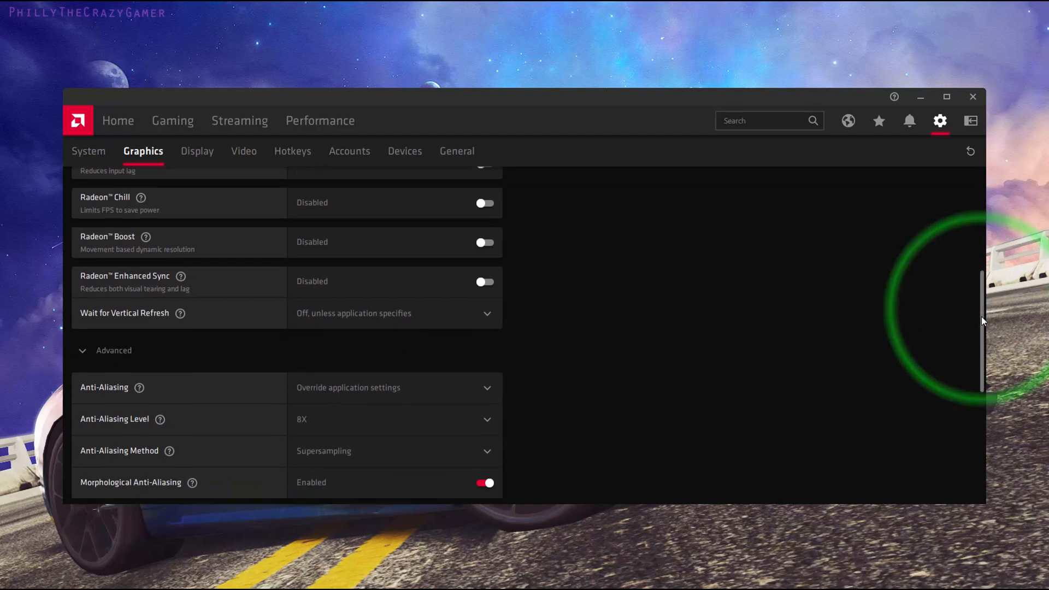
{"action": "scroll", "scroll_direction": "down", "scroll_amount": 3}
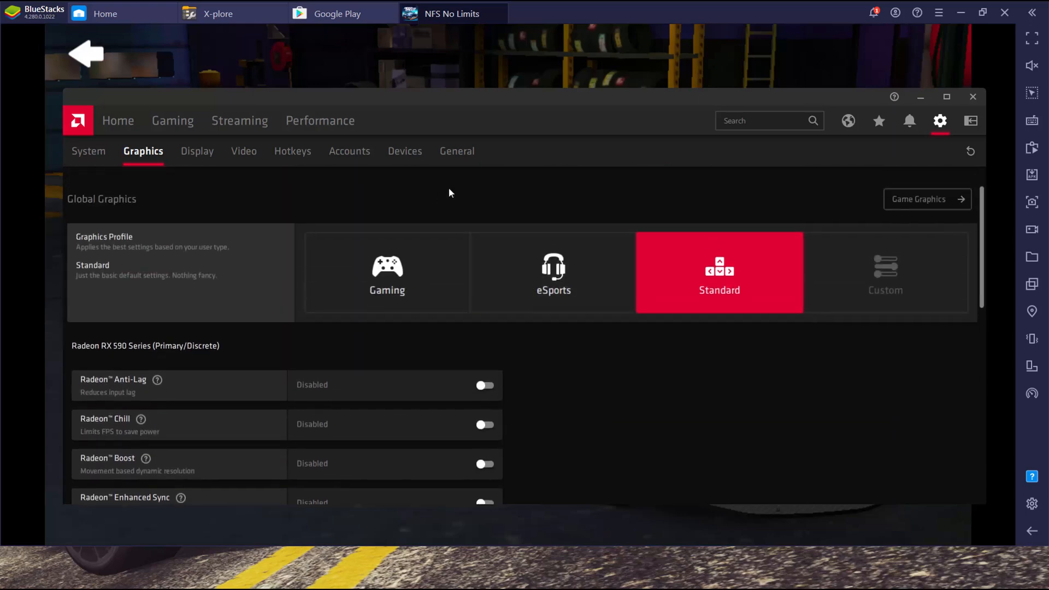
- Bring BlueStacks forward and close the NFS No Limits and Google Play tabs
{"action": "left_click", "coordinate": [973, 96]}
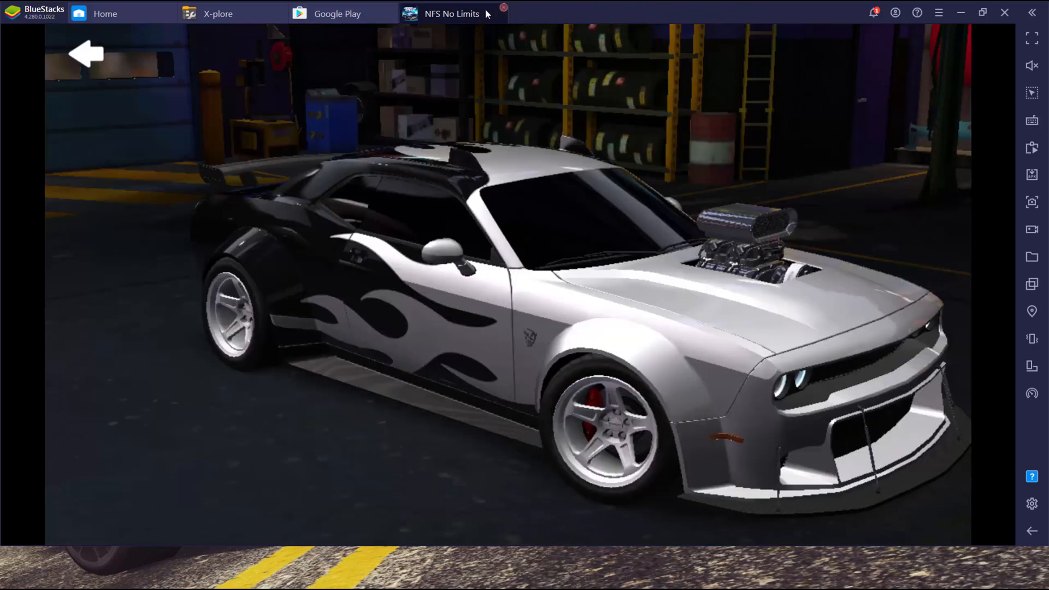
{"action": "mouse_move", "coordinate": [496, 12]}
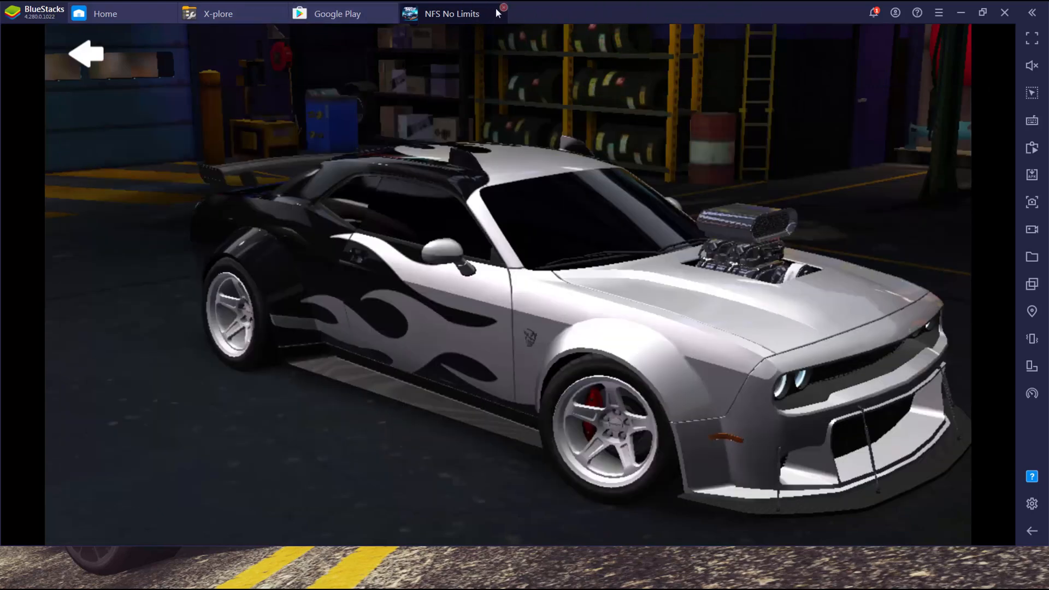
{"action": "left_click", "coordinate": [499, 8]}
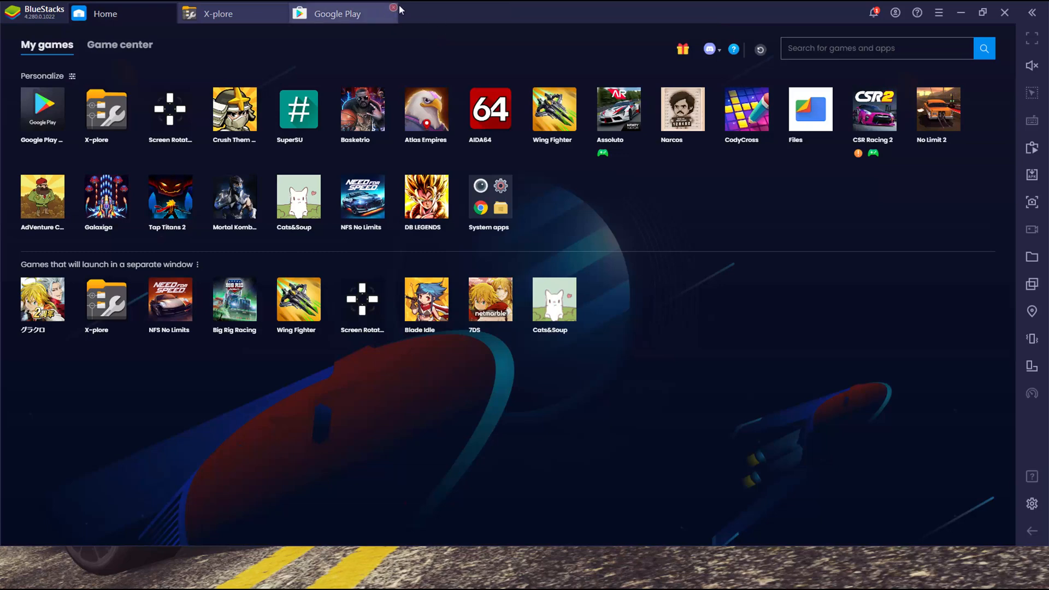
{"action": "left_click", "coordinate": [393, 8]}
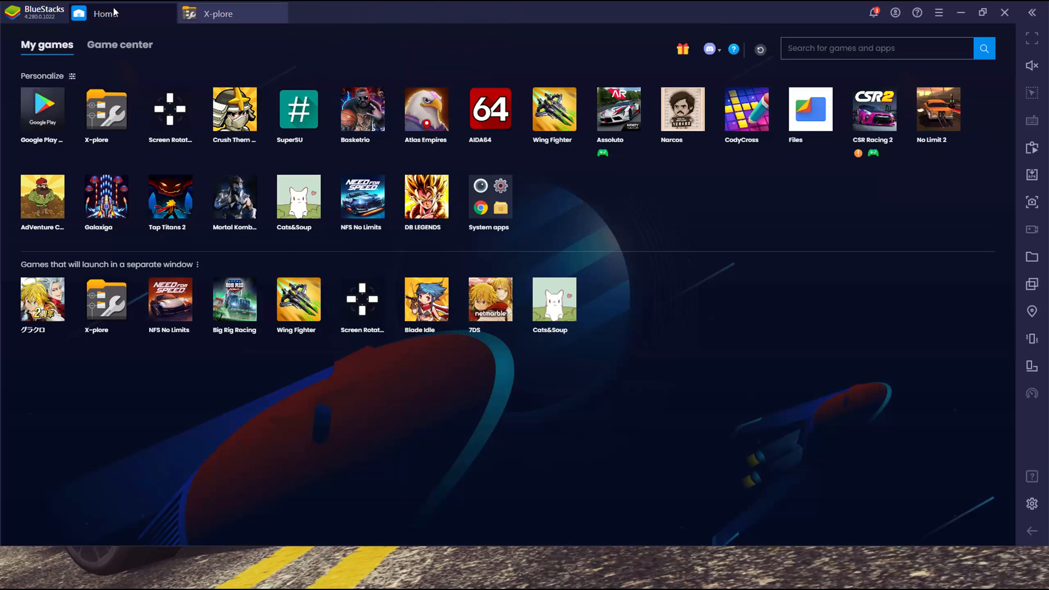
- In X-plore, view graphicsSettings.json as text, then go back to the game's var folder
{"action": "left_click", "coordinate": [231, 13]}
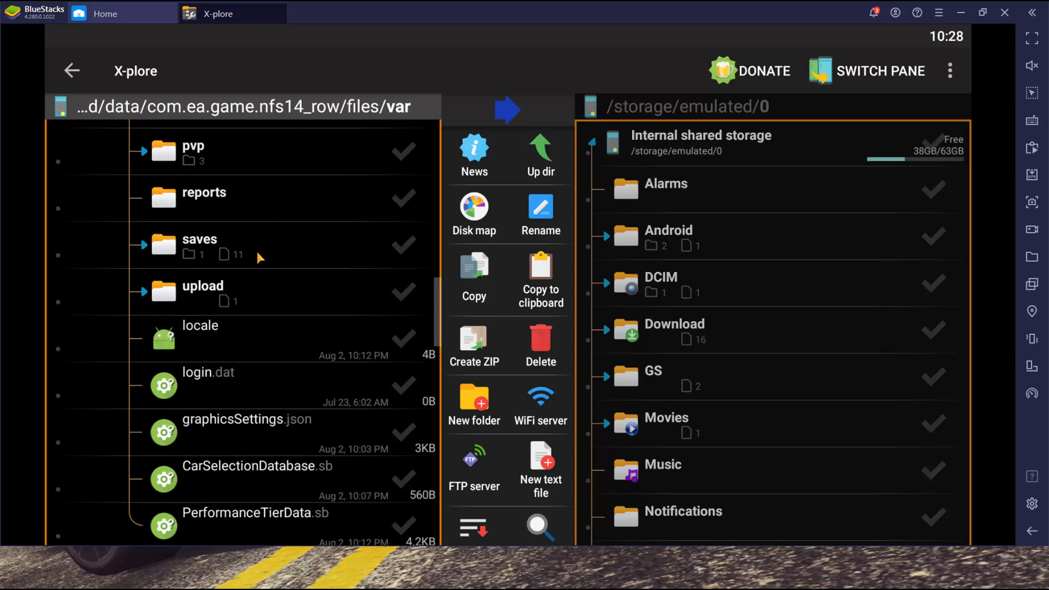
{"action": "scroll", "scroll_direction": "down", "scroll_amount": 3}
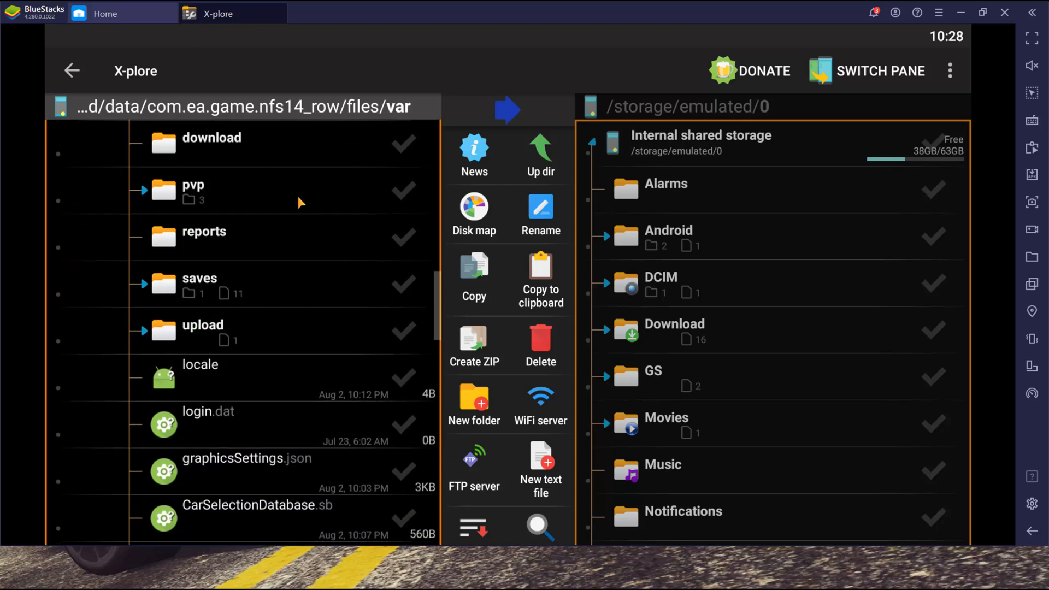
{"action": "scroll", "scroll_direction": "down", "scroll_amount": 3}
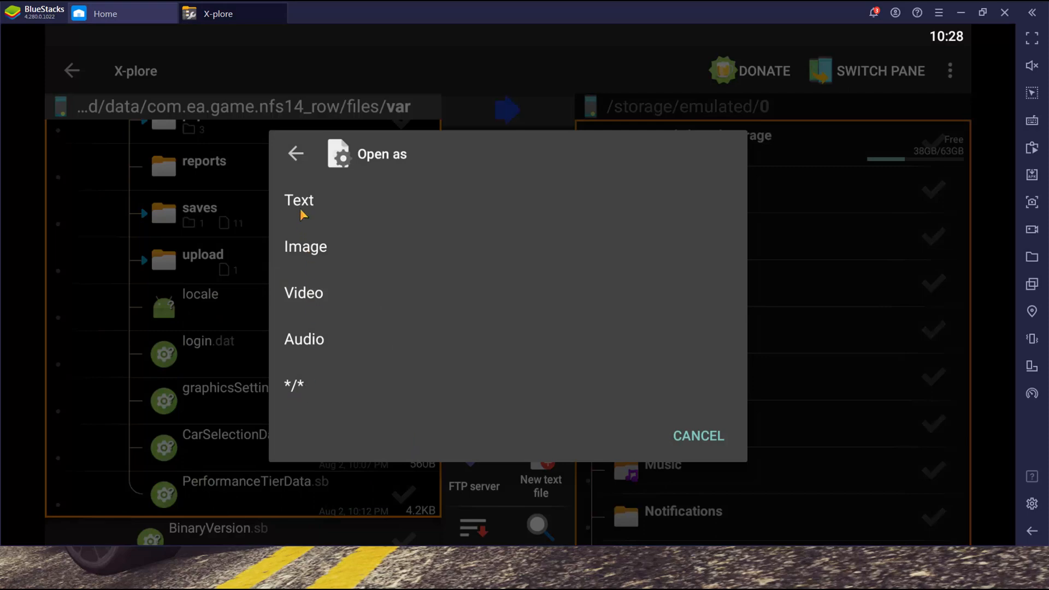
{"action": "left_click", "coordinate": [299, 200]}
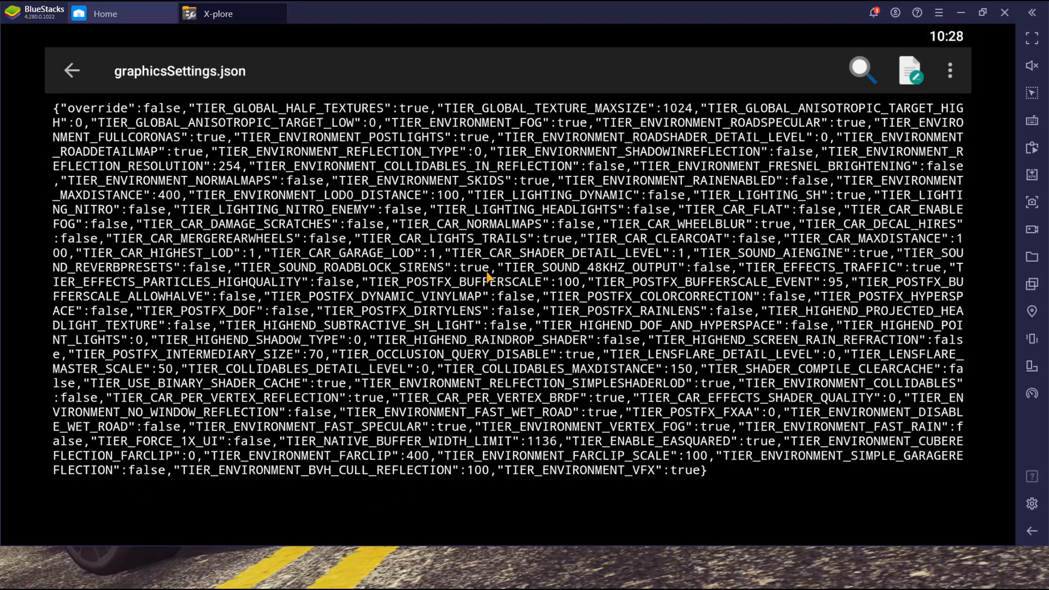
{"action": "mouse_move", "coordinate": [428, 321]}
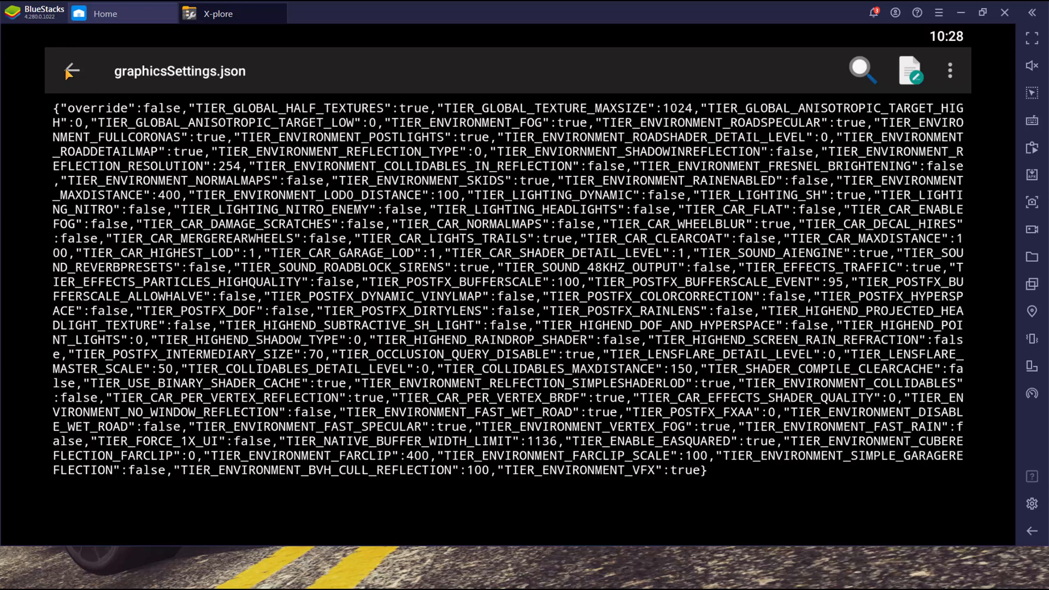
{"action": "left_click", "coordinate": [72, 70]}
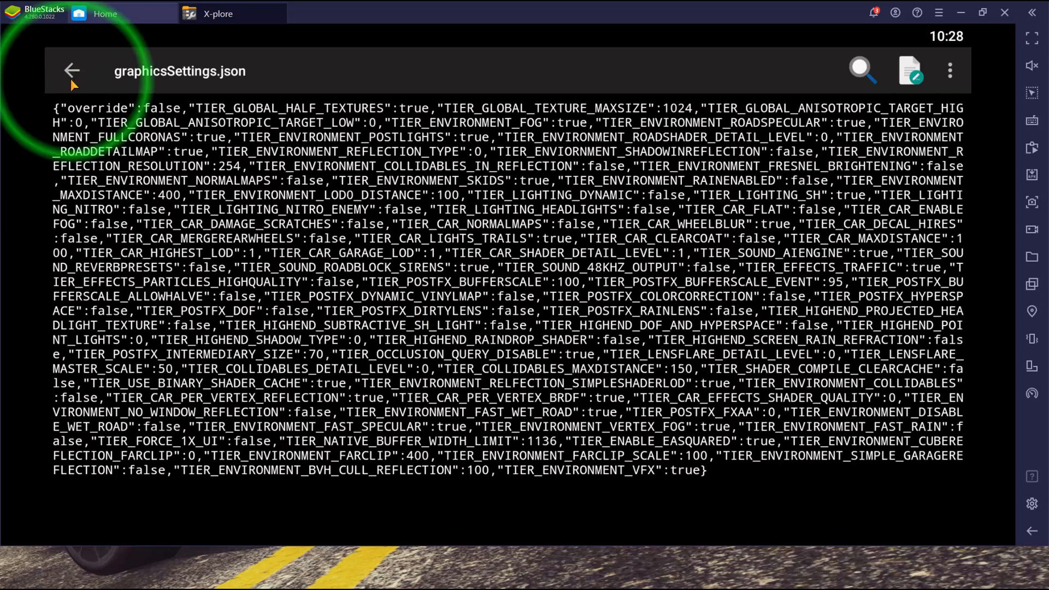
{"action": "left_click", "coordinate": [72, 71]}
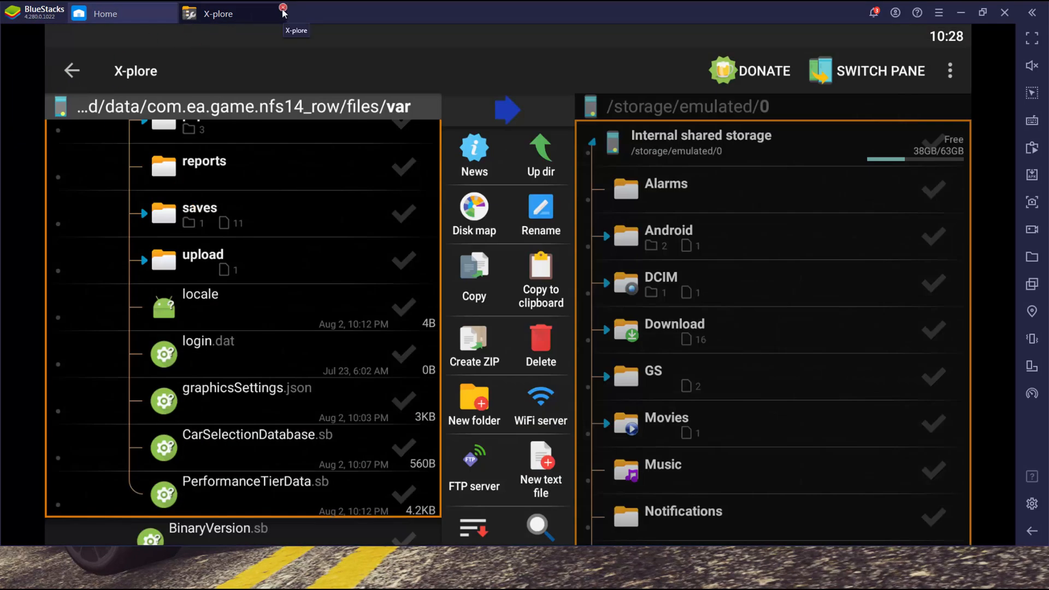
{"action": "mouse_move", "coordinate": [875, 67]}
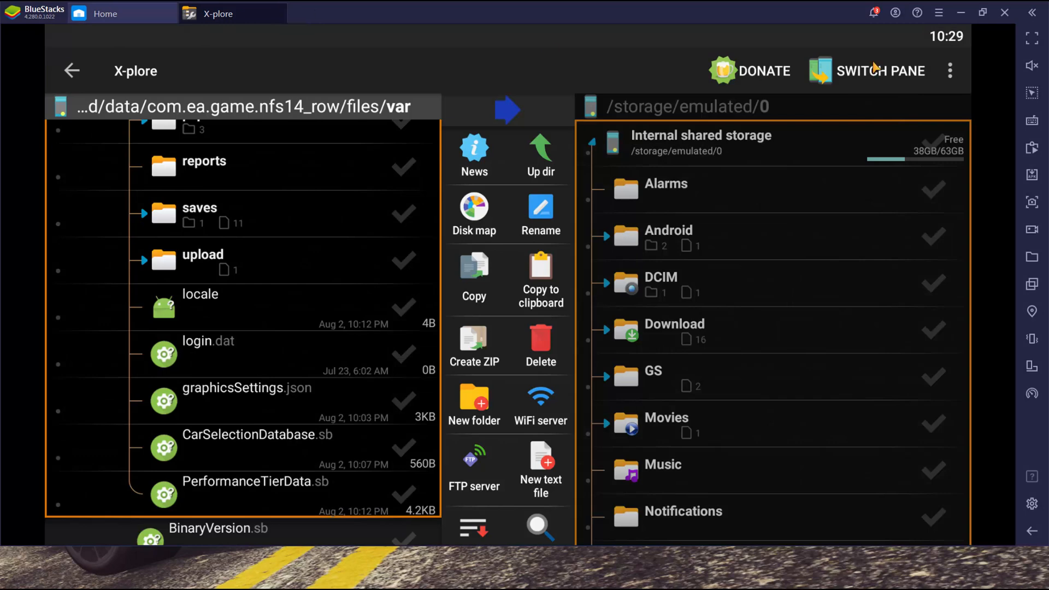
{"action": "mouse_move", "coordinate": [876, 67]}
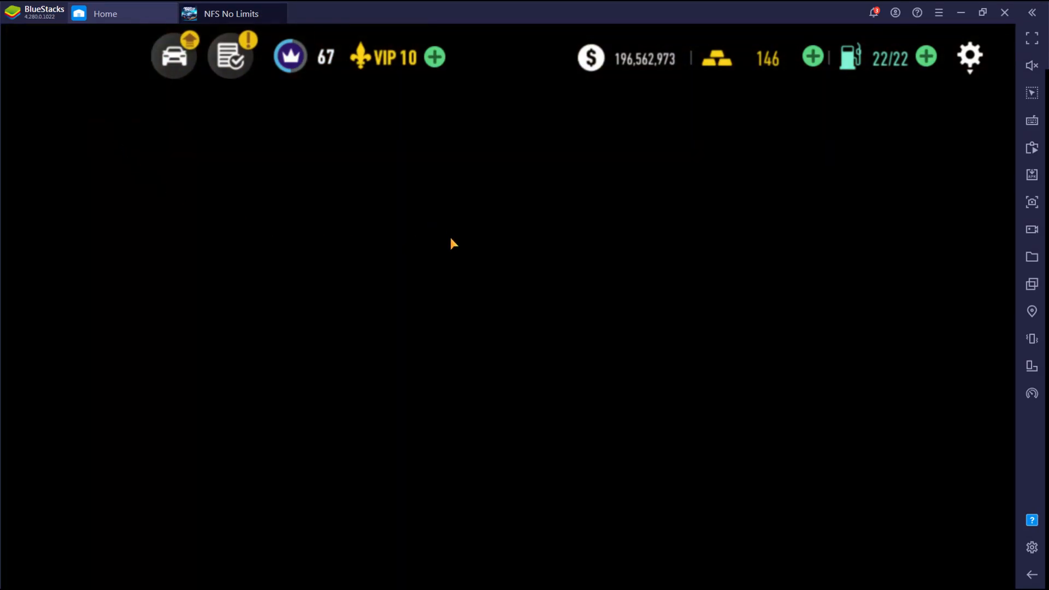
{"action": "mouse_move", "coordinate": [561, 279]}
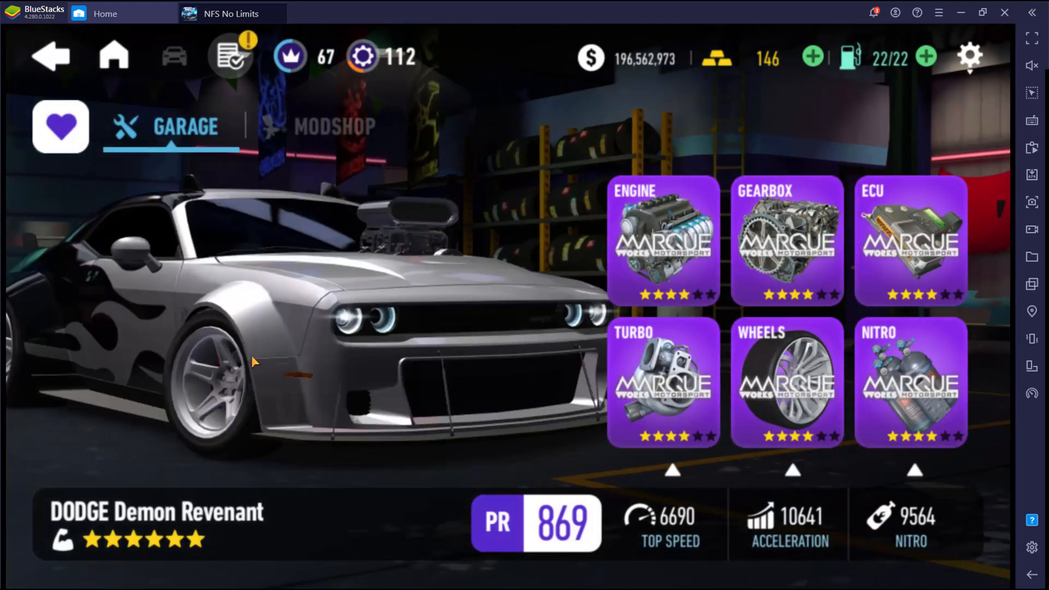
{"action": "mouse_move", "coordinate": [333, 294]}
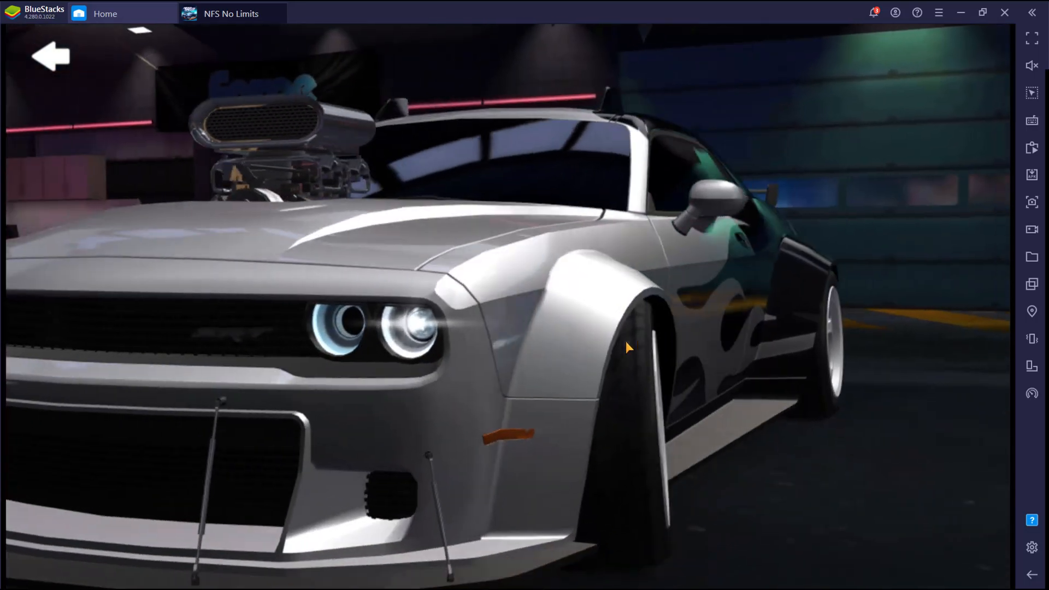
- Orbit the Dodge Demon Revenant to inspect its flame wrap from the front and both sides
{"action": "left_click_drag", "start_coordinate": [629, 347], "coordinate": [535, 356]}
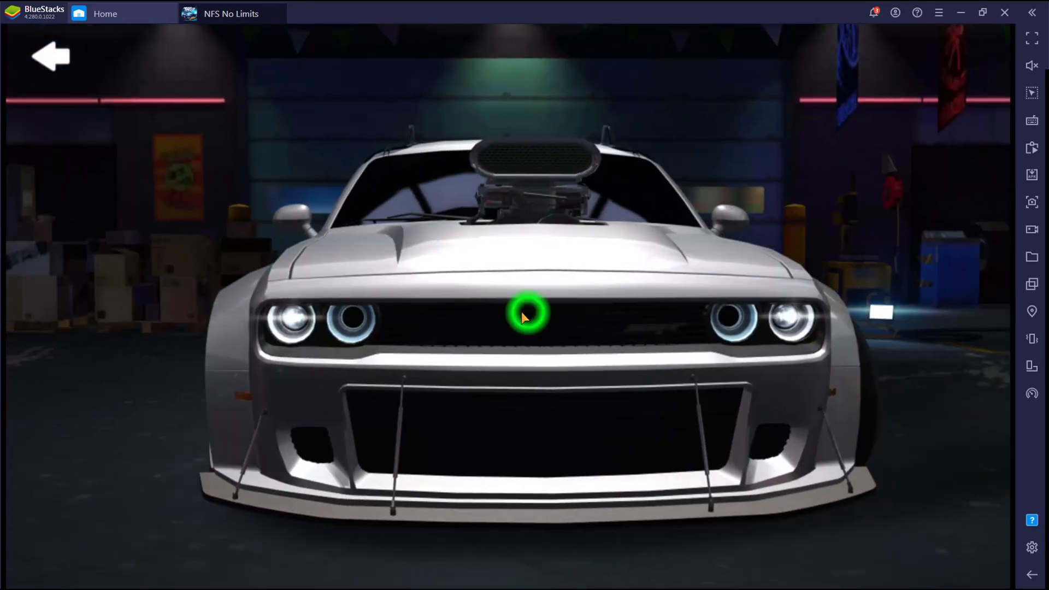
{"action": "left_click_drag", "start_coordinate": [525, 318], "coordinate": [492, 324]}
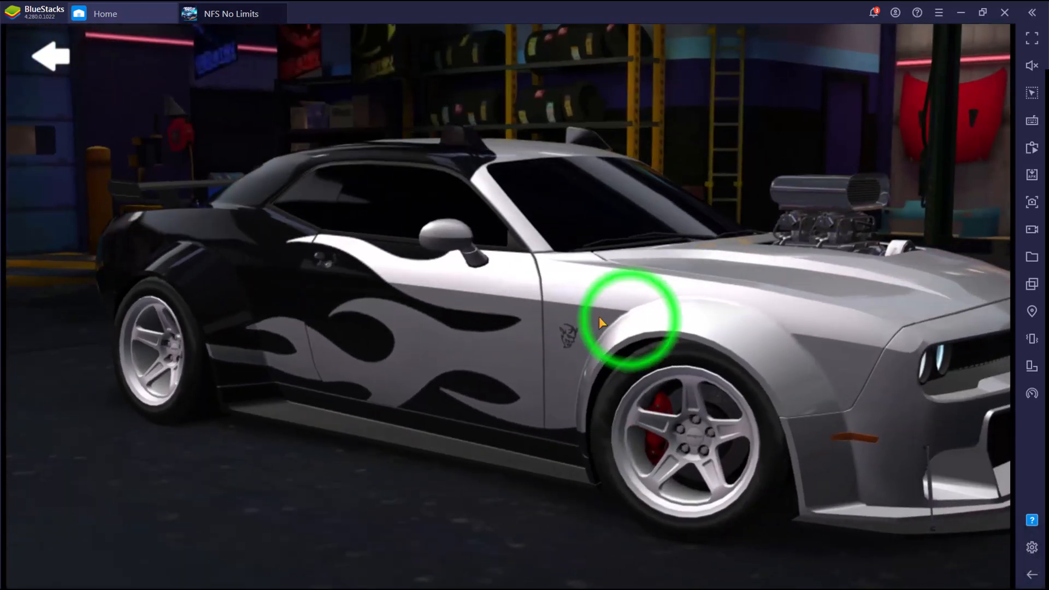
{"action": "left_click_drag", "start_coordinate": [636, 321], "coordinate": [489, 322]}
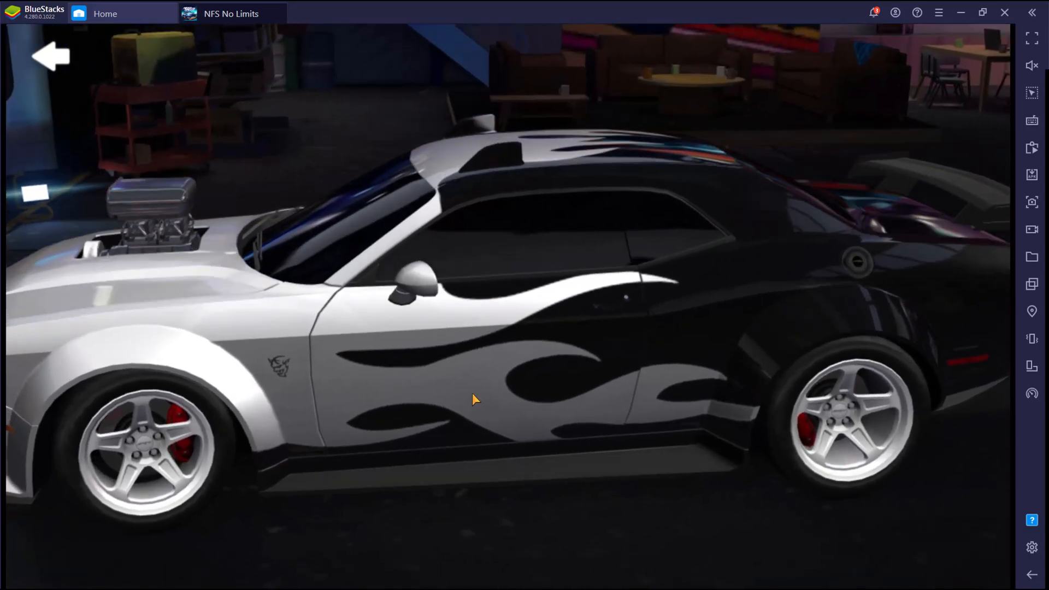
{"action": "left_click_drag", "start_coordinate": [472, 400], "coordinate": [546, 371]}
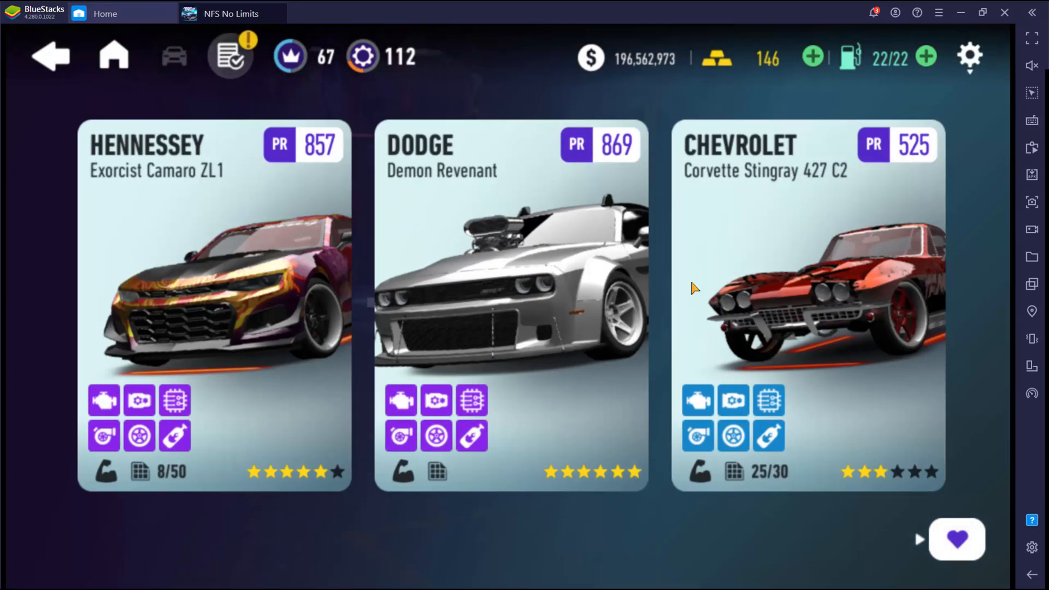
- View the Chevrolet Corvette Stingray 427 C2 up close, then return to the car collection
{"action": "left_click", "coordinate": [807, 294]}
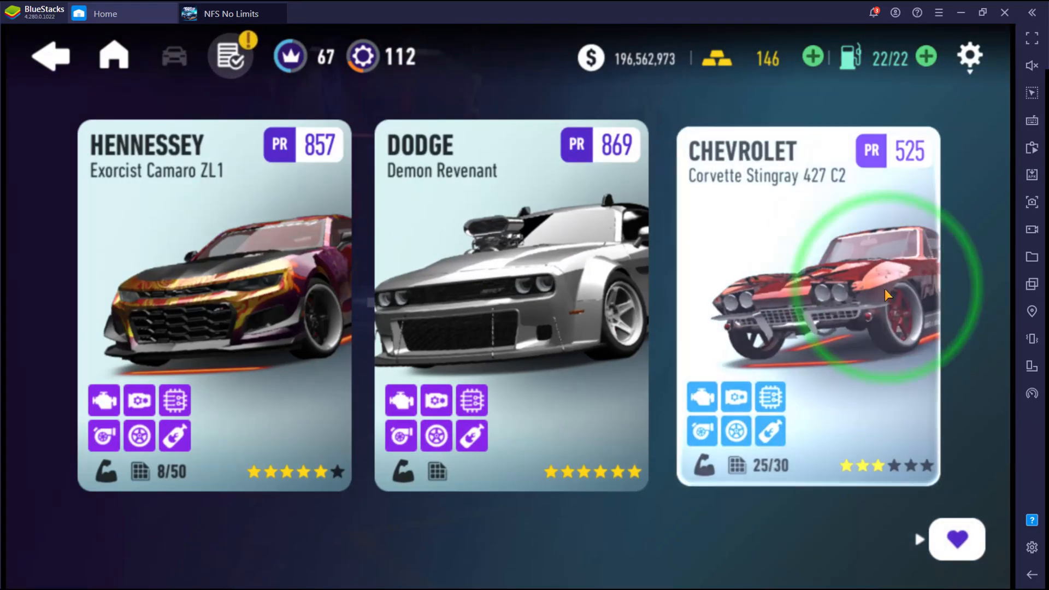
{"action": "left_click", "coordinate": [807, 302]}
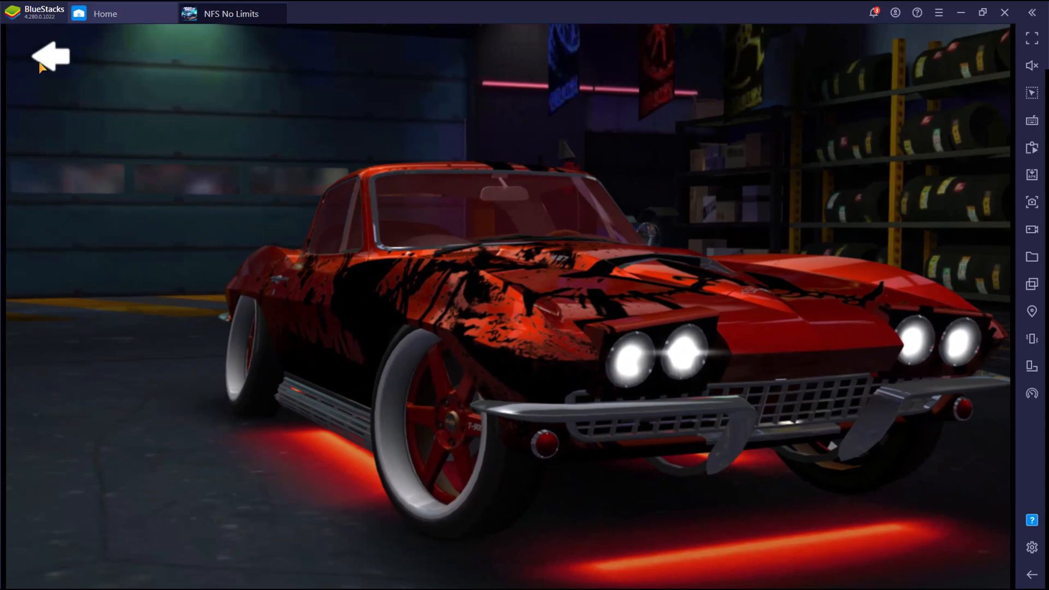
{"action": "left_click", "coordinate": [51, 56]}
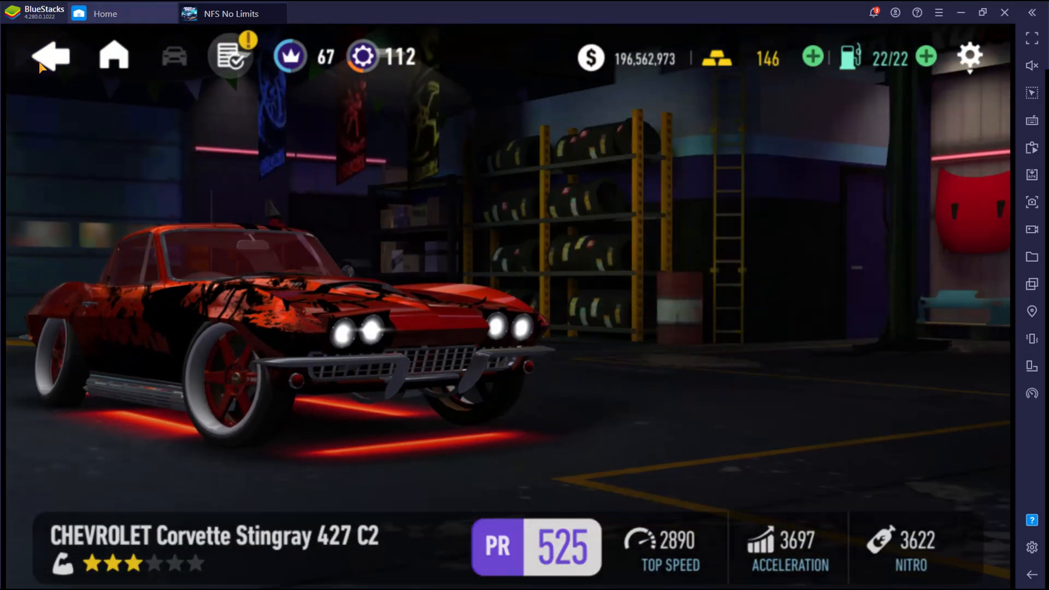
{"action": "left_click", "coordinate": [49, 55]}
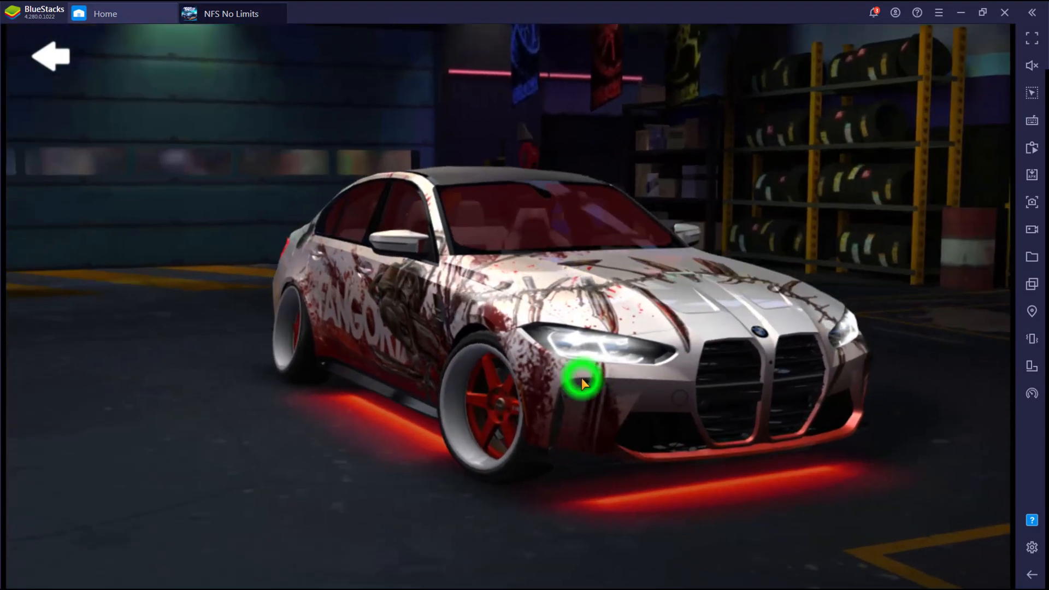
- Rotate the BMW M3 (G80) in the garage to inspect its wrap
{"action": "left_click_drag", "start_coordinate": [582, 383], "coordinate": [832, 383]}
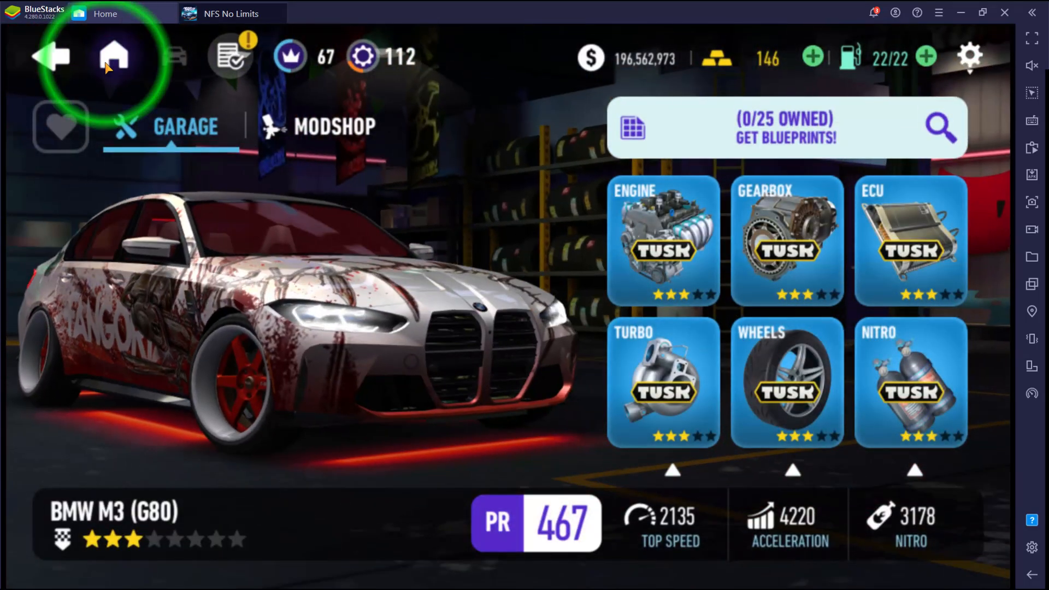
- Return from the M3 garage screen to the owned-cars list sorted by PR
{"action": "left_click", "coordinate": [112, 56]}
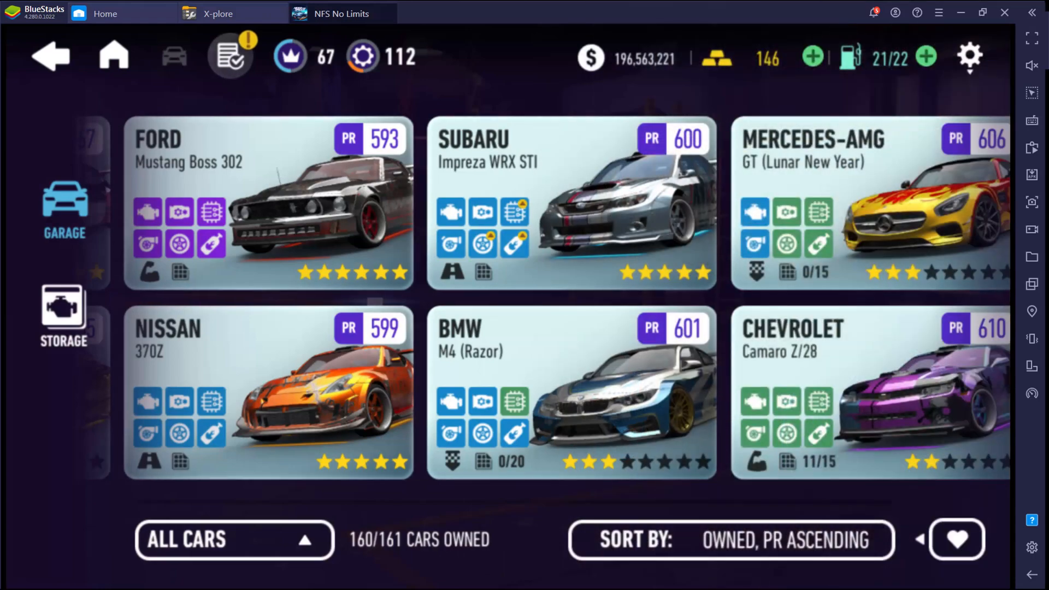
{"action": "mouse_move", "coordinate": [604, 423]}
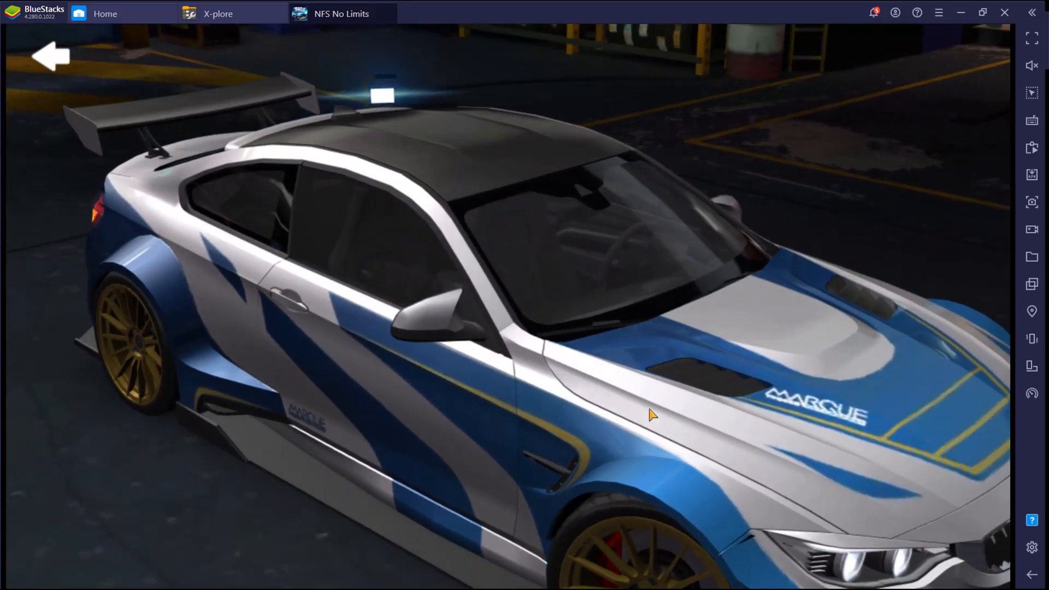
- View the BMW M4 (Razor) and its blue-and-white wrap up close in the showroom
{"action": "left_click", "coordinate": [650, 415]}
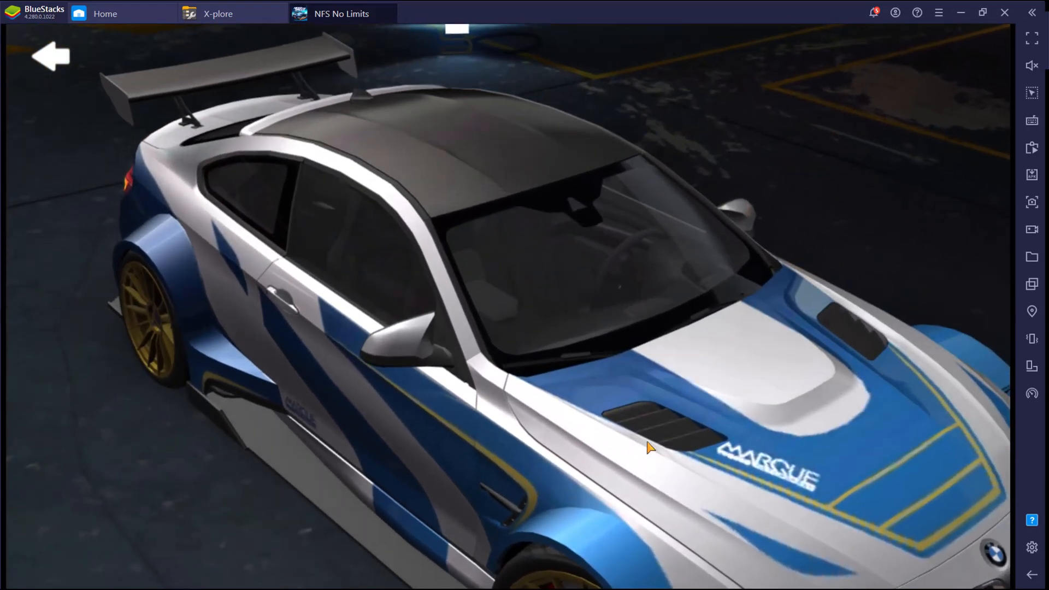
{"action": "left_click", "coordinate": [725, 467]}
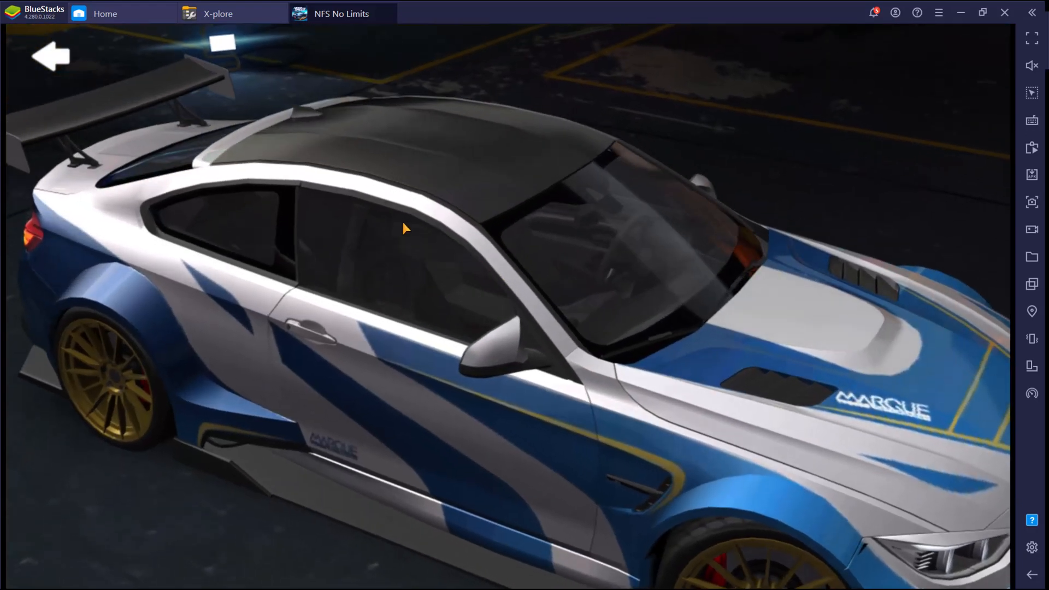
{"action": "left_click", "coordinate": [231, 13]}
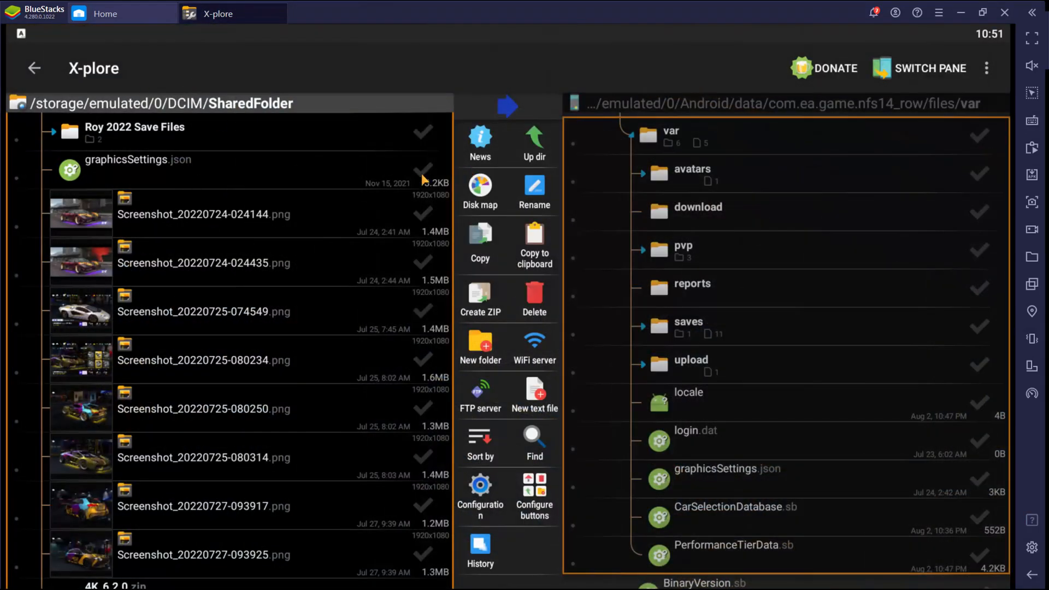
- Copy graphicsSettings.json from SharedFolder over the game's existing file in X-plore
{"action": "left_click", "coordinate": [422, 170]}
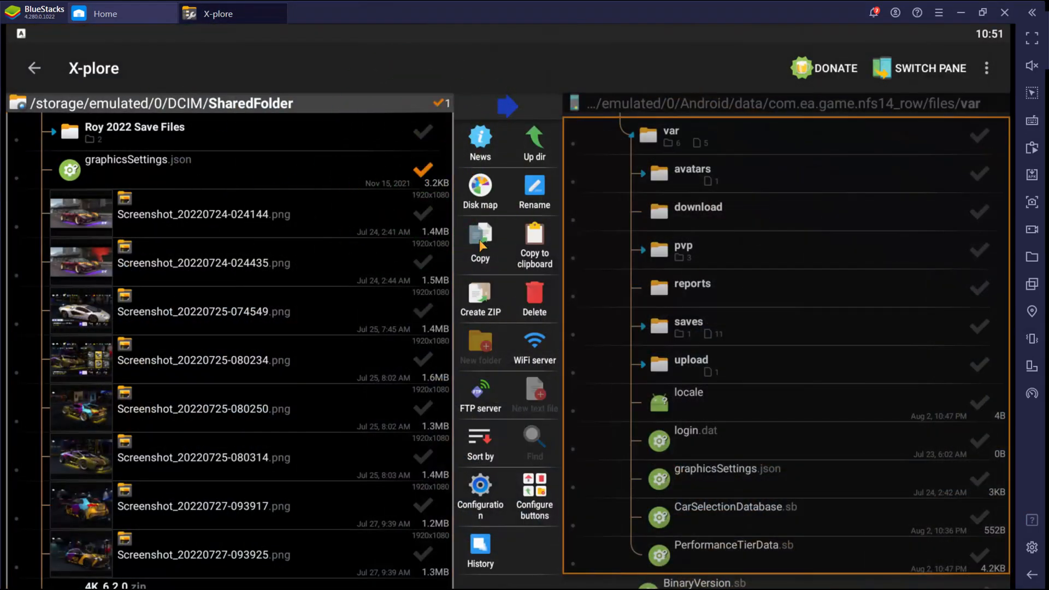
{"action": "left_click", "coordinate": [480, 244]}
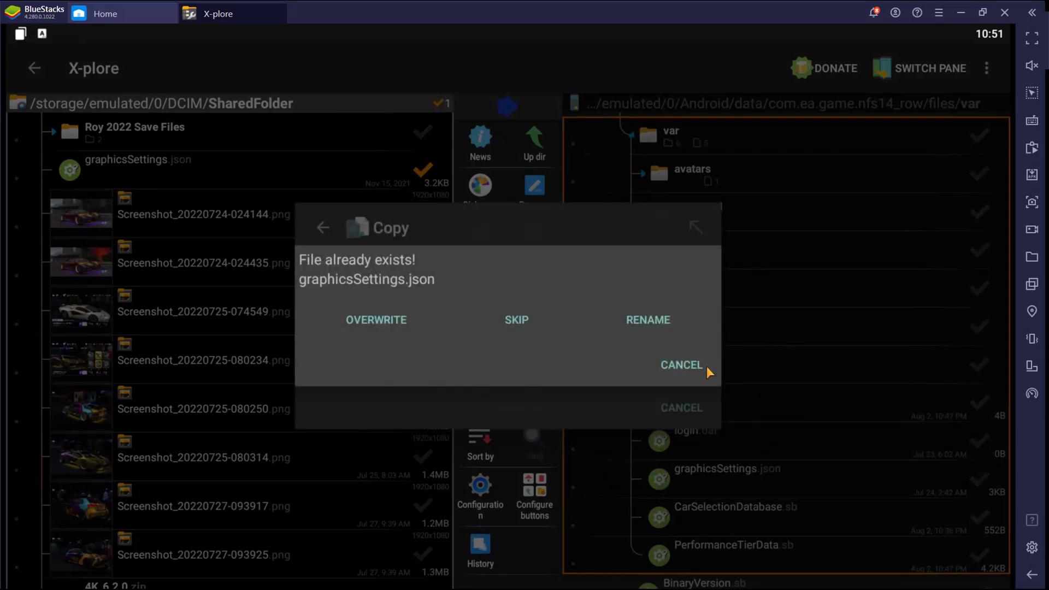
{"action": "left_click", "coordinate": [375, 320]}
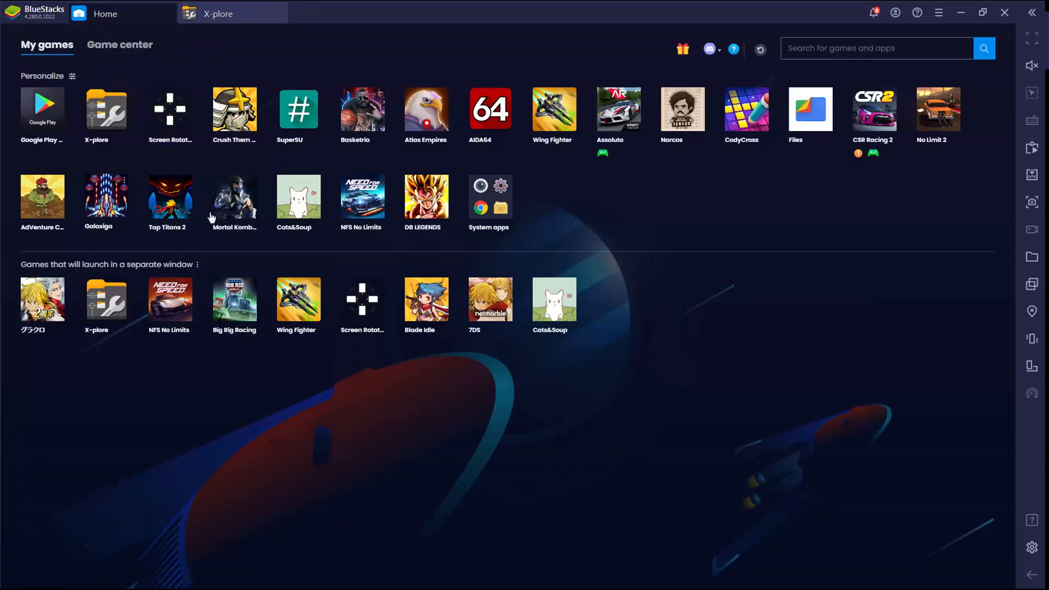
- Relaunch NFS No Limits from the BlueStacks home screen
{"action": "left_click", "coordinate": [362, 199]}
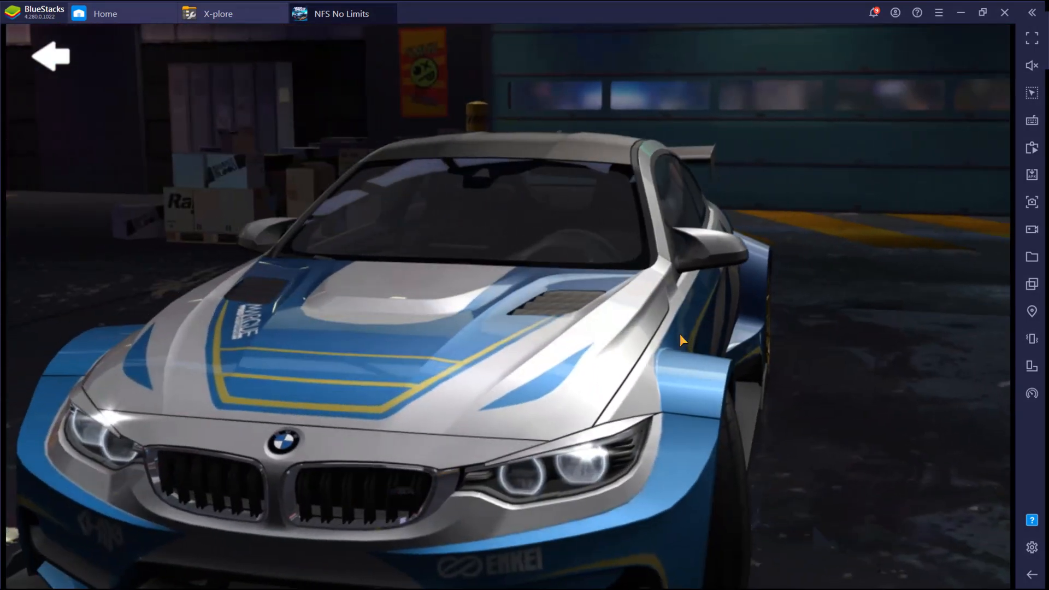
- Leave the M4 view and scroll the car list right to the BMW M3 (G80)
{"action": "left_click", "coordinate": [505, 346]}
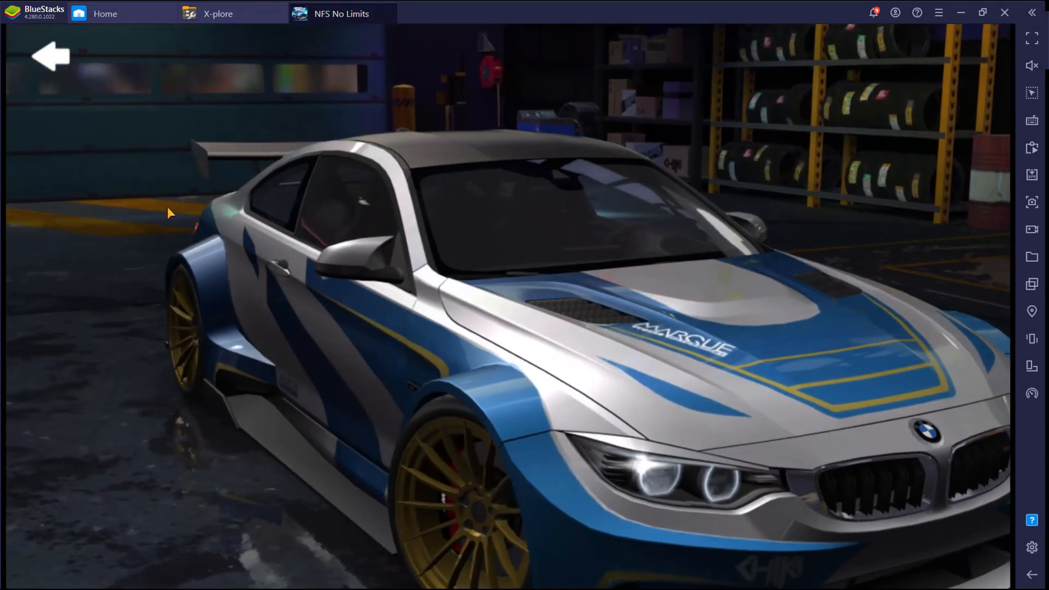
{"action": "left_click", "coordinate": [51, 55]}
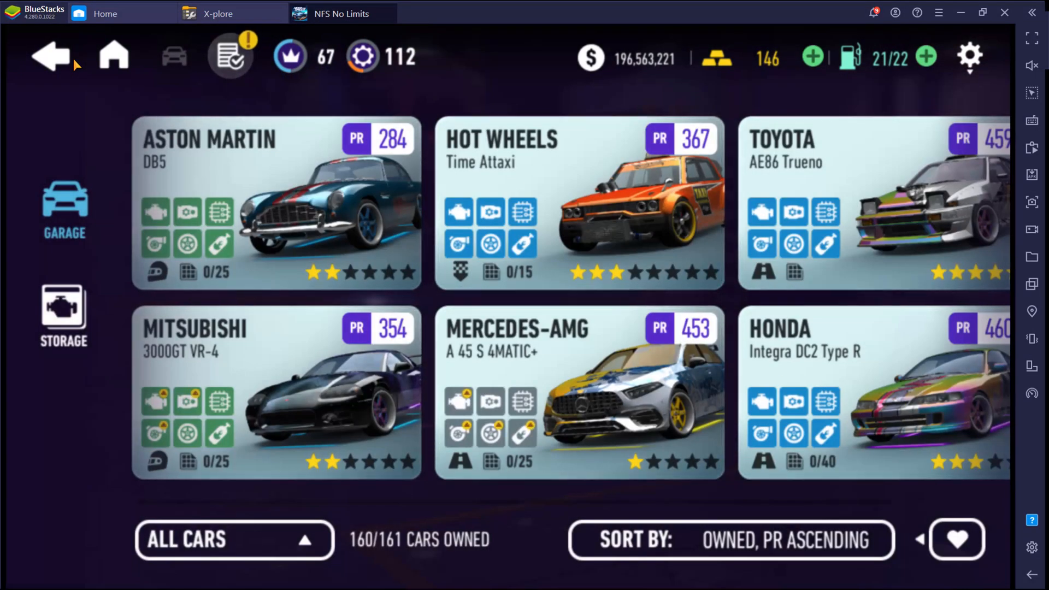
{"action": "scroll", "scroll_direction": "right", "scroll_amount": 3}
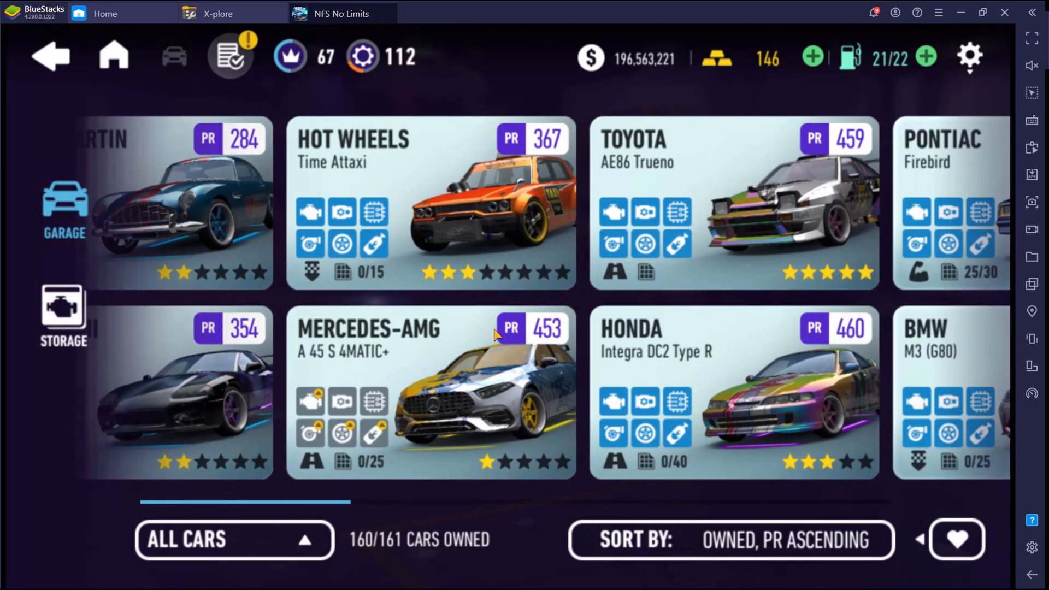
{"action": "scroll", "scroll_direction": "right", "scroll_amount": 3}
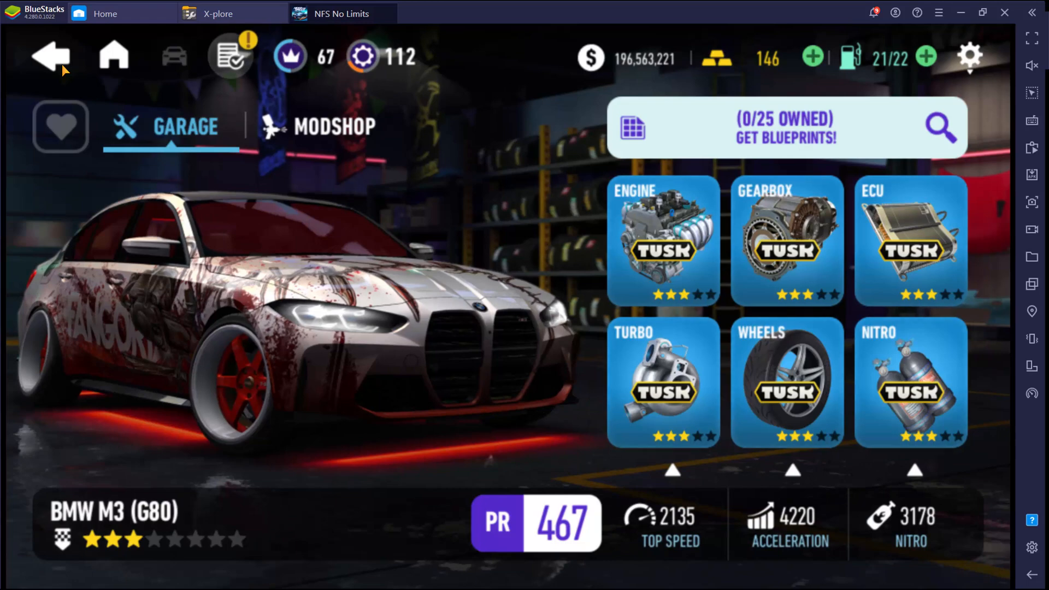
- Enter the Modshop for the BMW M3 (G80)
{"action": "left_click", "coordinate": [334, 126]}
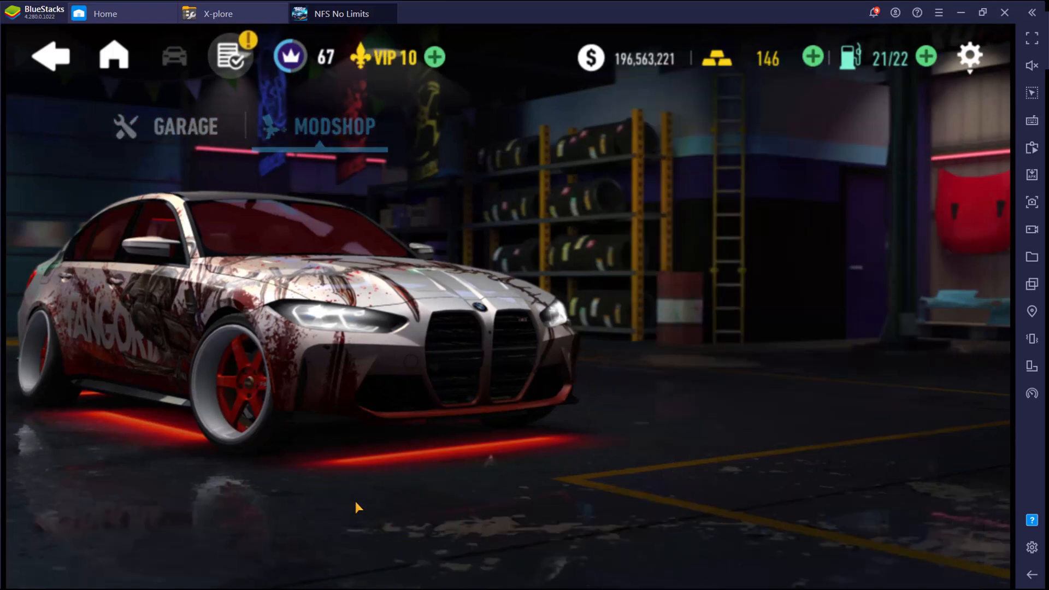
- Browse the M3's license plate parts, previewing the Country Mile and Gridlock Rival plates
{"action": "left_click", "coordinate": [335, 127]}
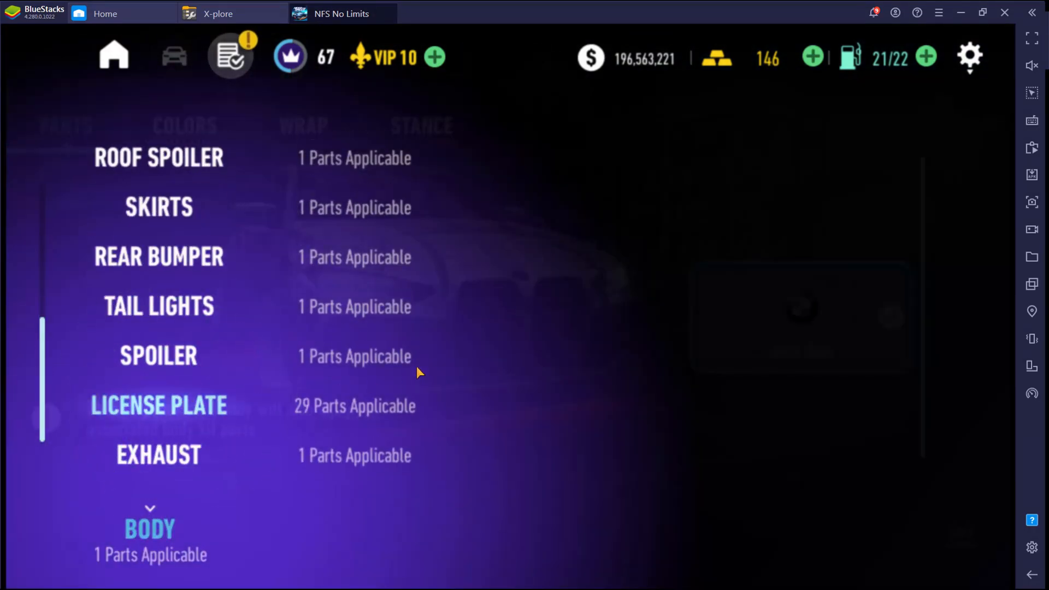
{"action": "left_click", "coordinate": [159, 406]}
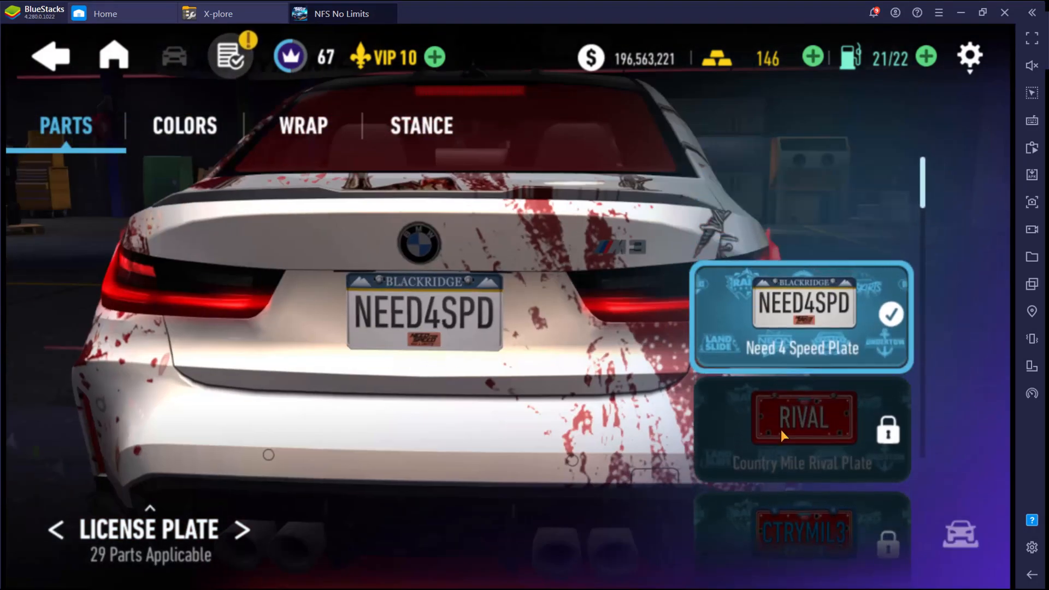
{"action": "left_click", "coordinate": [800, 429]}
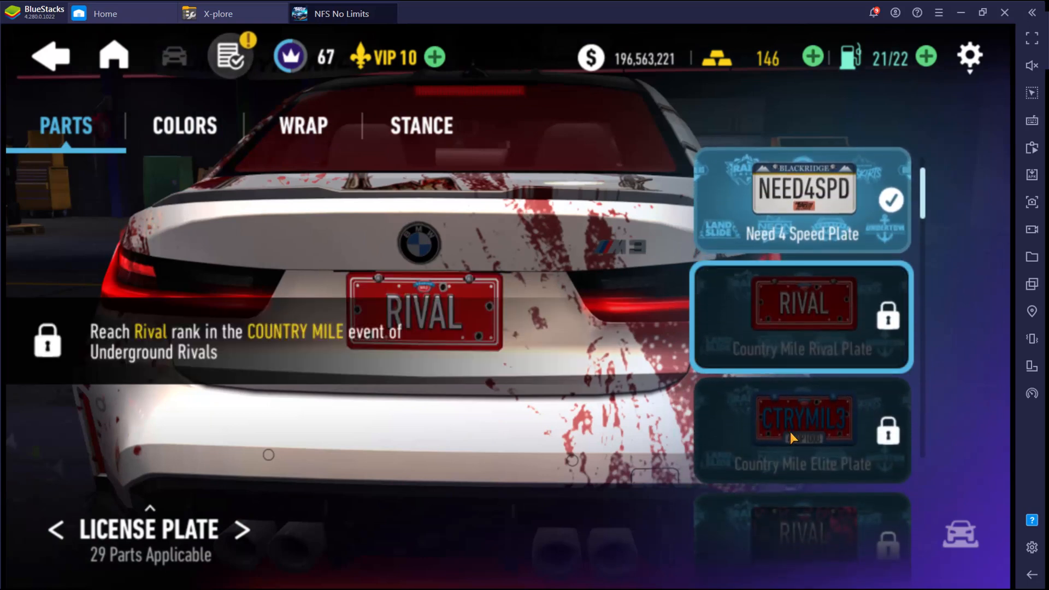
{"action": "left_click", "coordinate": [800, 430]}
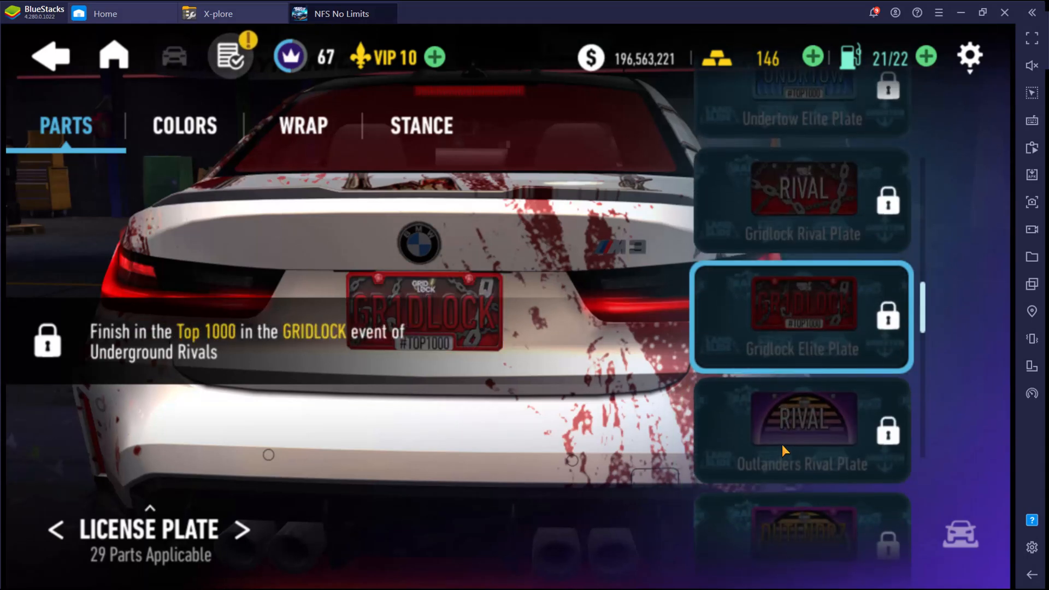
{"action": "mouse_move", "coordinate": [734, 441]}
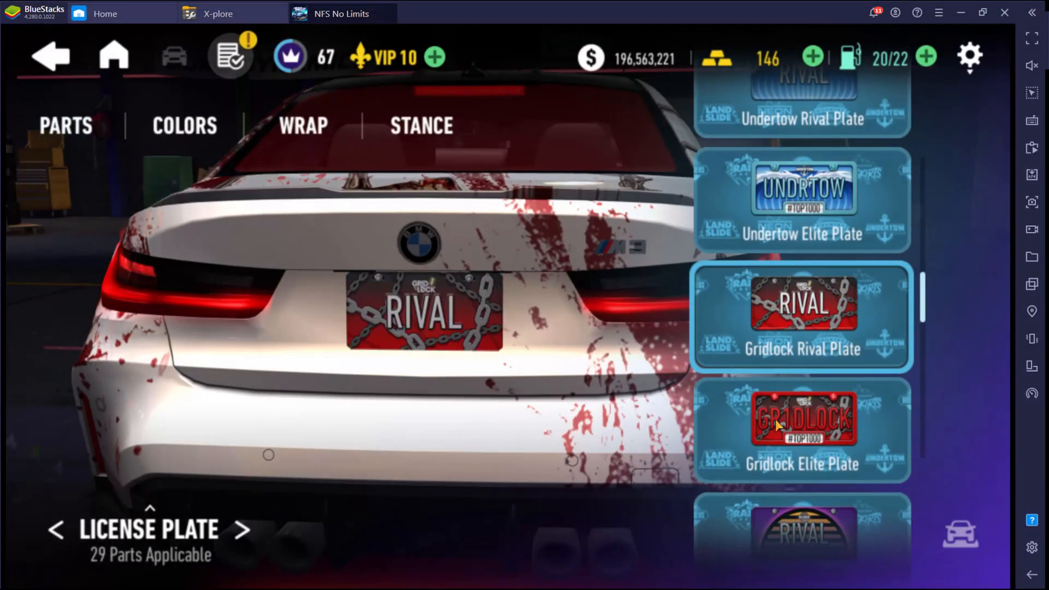
{"action": "scroll", "scroll_direction": "down", "scroll_amount": 3}
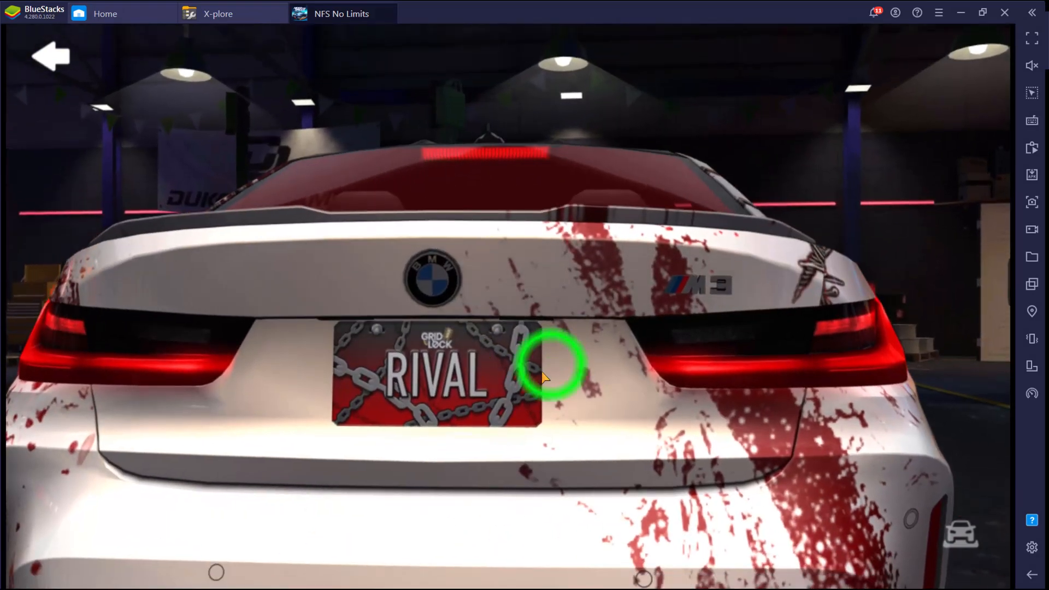
{"action": "left_click", "coordinate": [542, 368]}
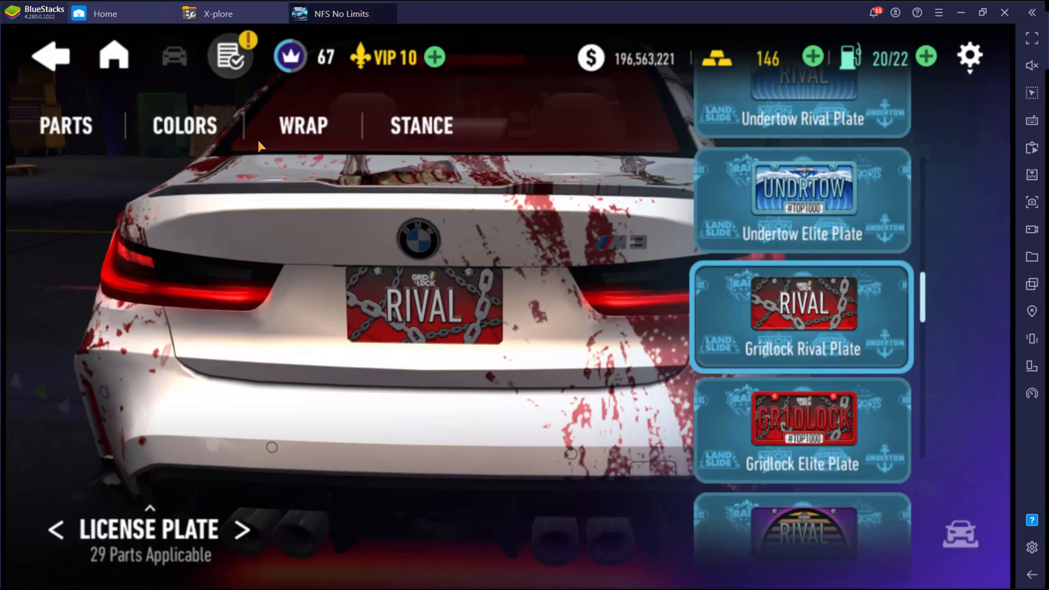
- Check the M3's stance and wrap options, then return to the Modshop overview
{"action": "left_click", "coordinate": [421, 126]}
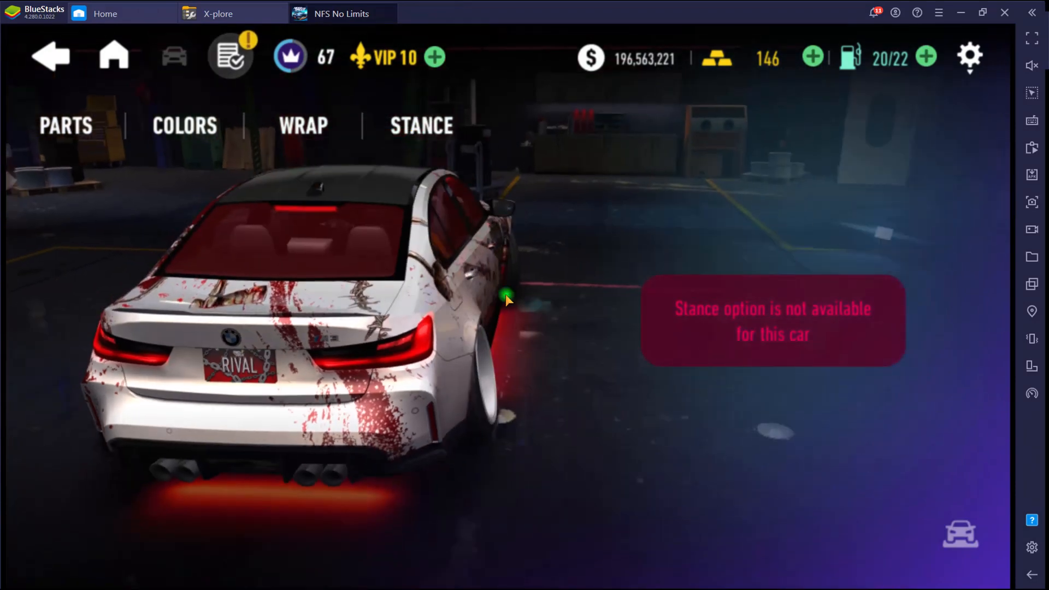
{"action": "left_click_drag", "start_coordinate": [505, 300], "coordinate": [476, 291]}
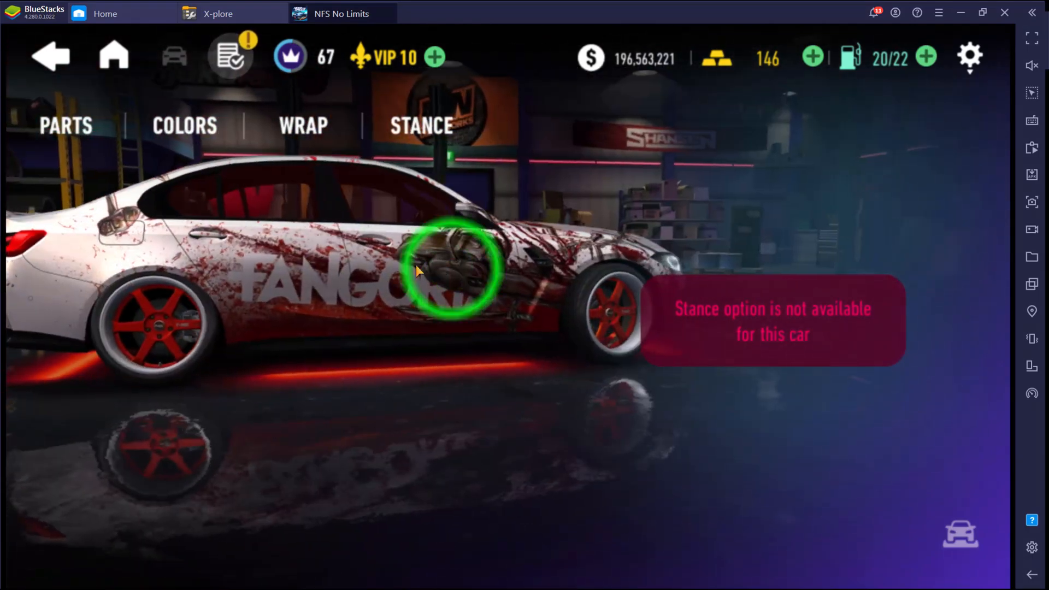
{"action": "left_click", "coordinate": [302, 127]}
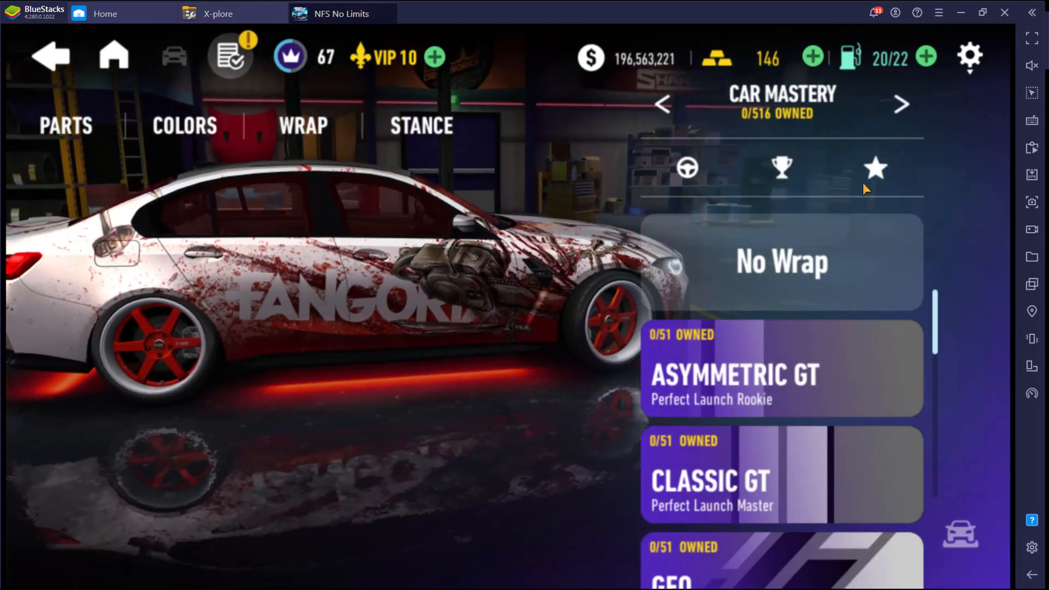
{"action": "left_click", "coordinate": [51, 56]}
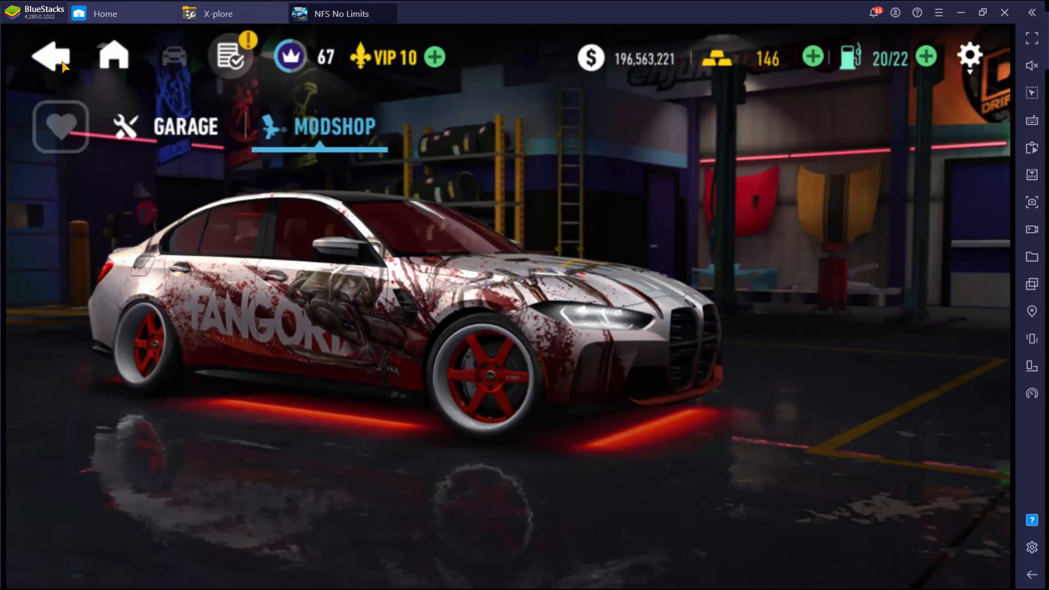